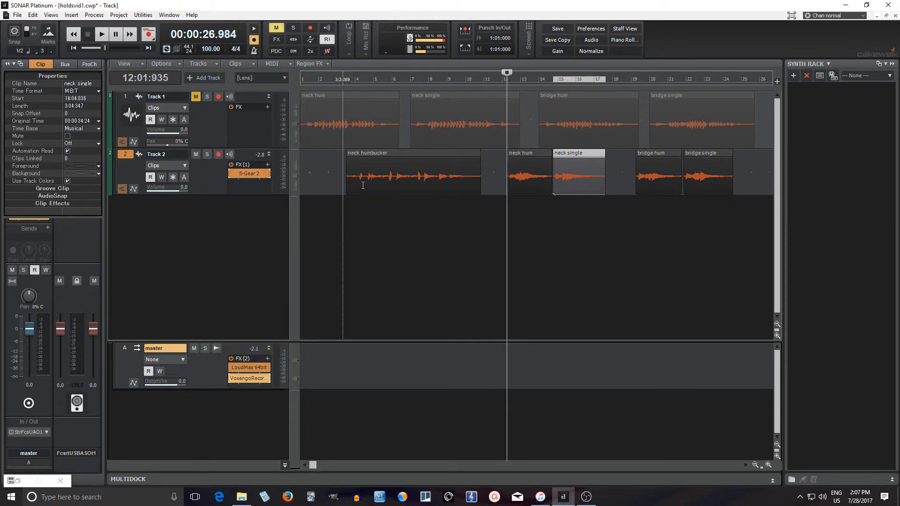
Check Track 2's S-Gear 2 amp, audition the clips, then insert MFreeformEqualizer on Track 2
double_click(248, 173)
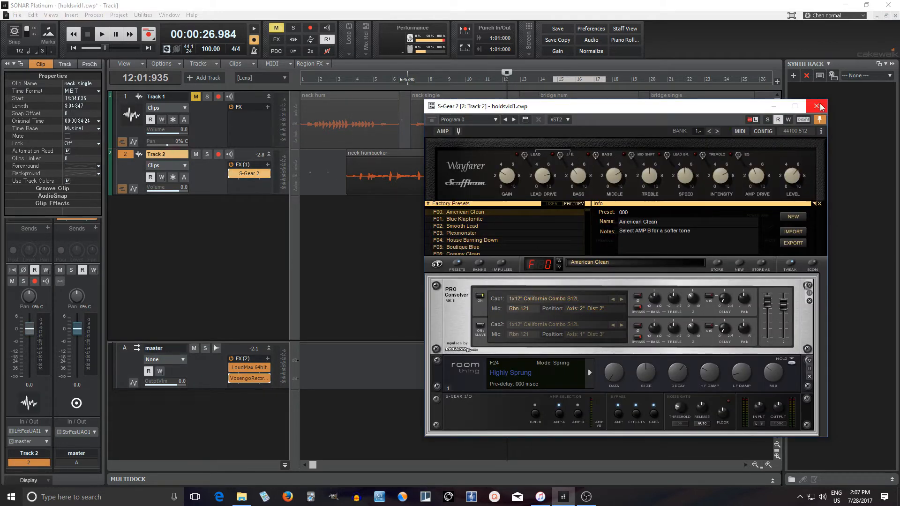
left_click(815, 105)
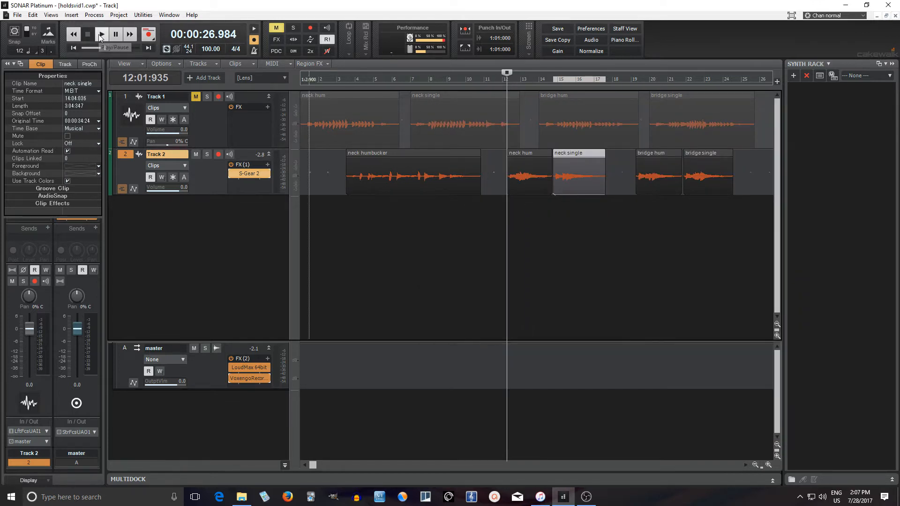
left_click(102, 34)
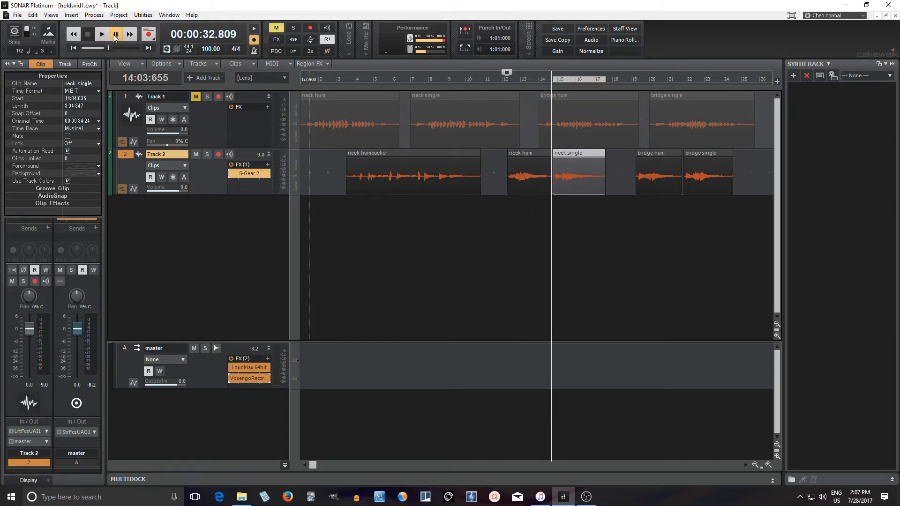
left_click(100, 35)
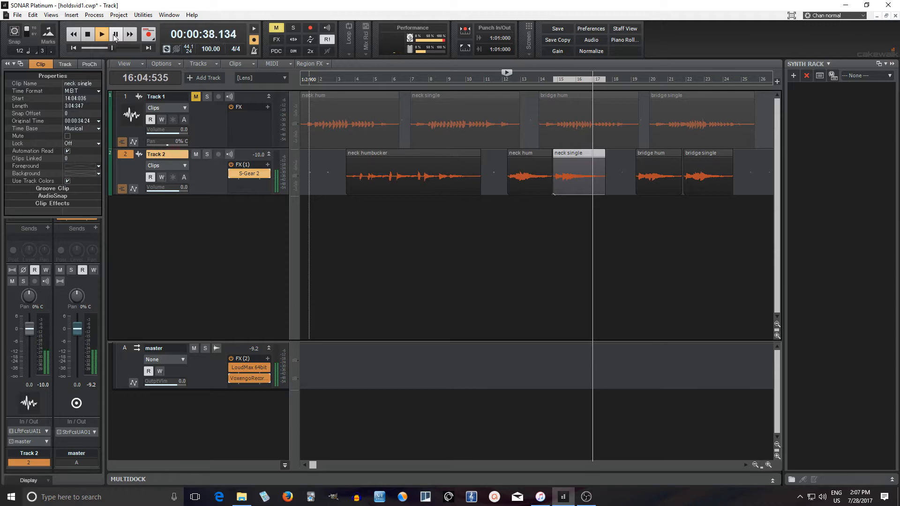
left_click(115, 34)
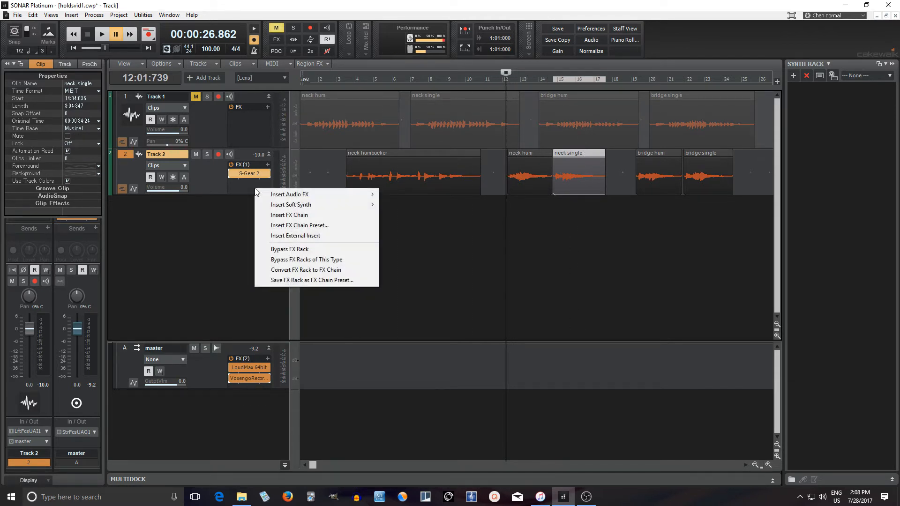
mouse_move(289, 194)
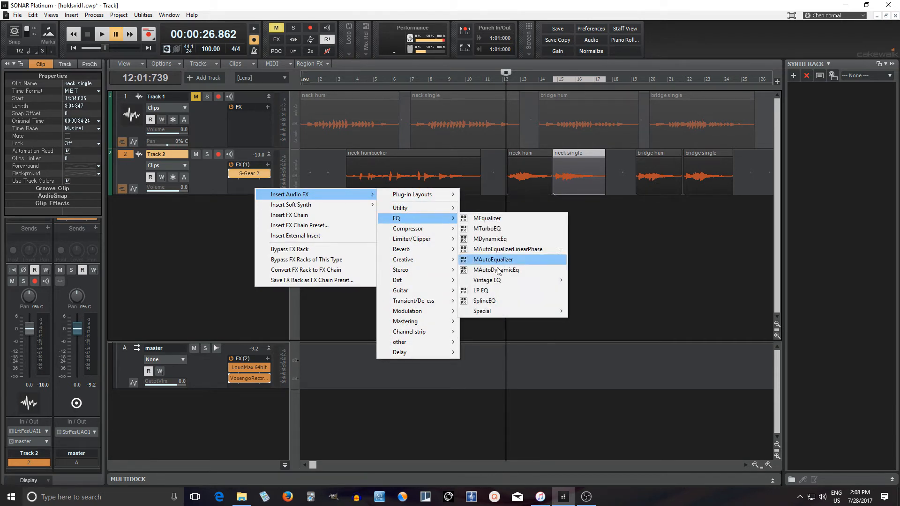
mouse_move(482, 310)
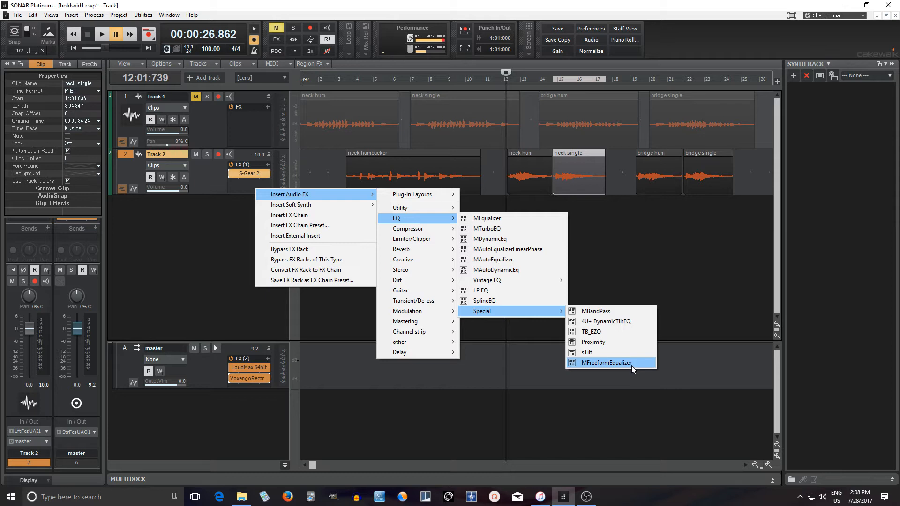
left_click(606, 362)
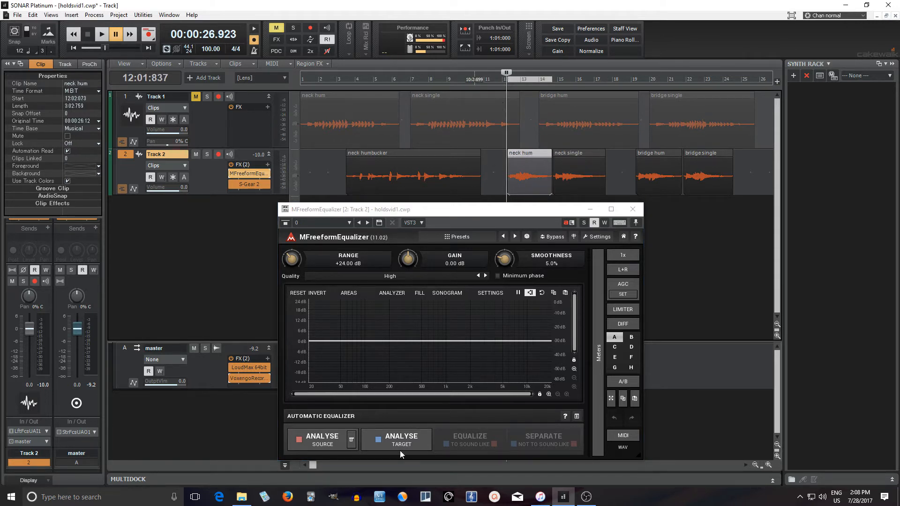
mouse_move(409, 449)
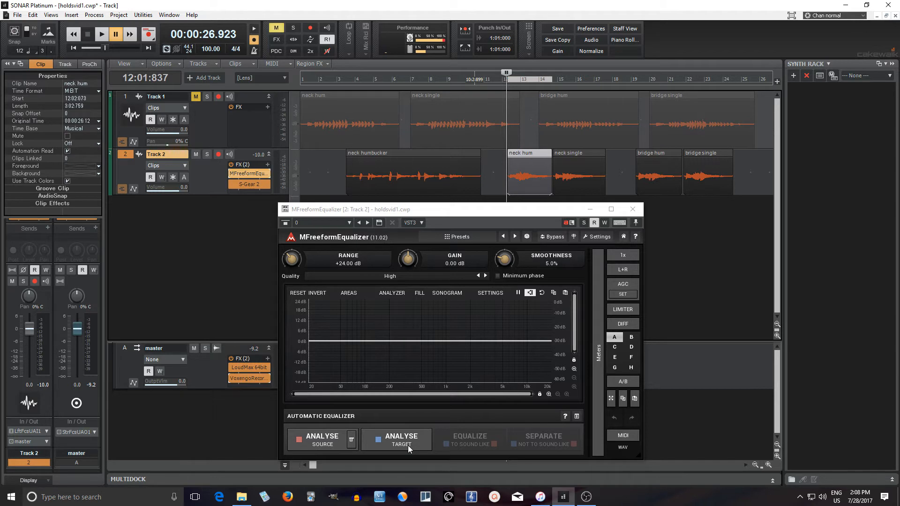
Capture the humbucker clip as the target spectrum and the single-coil clip as the source
left_click(401, 439)
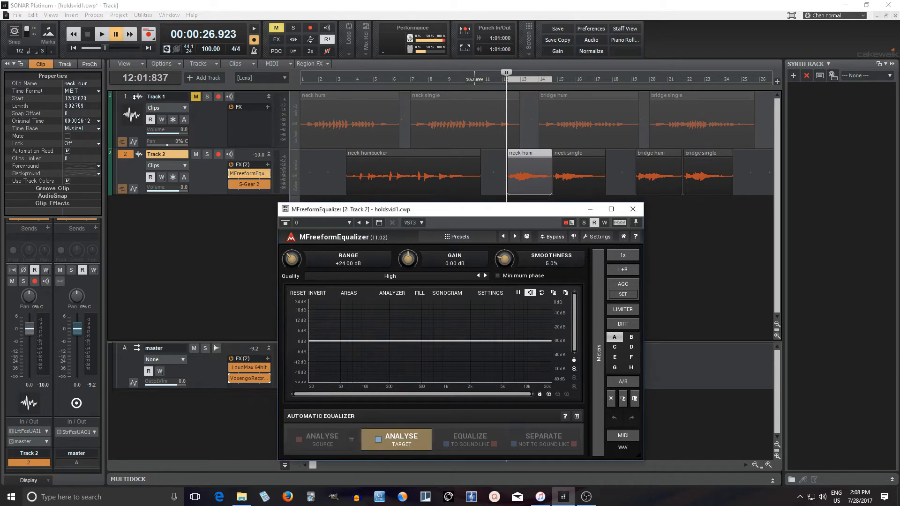
left_click(100, 35)
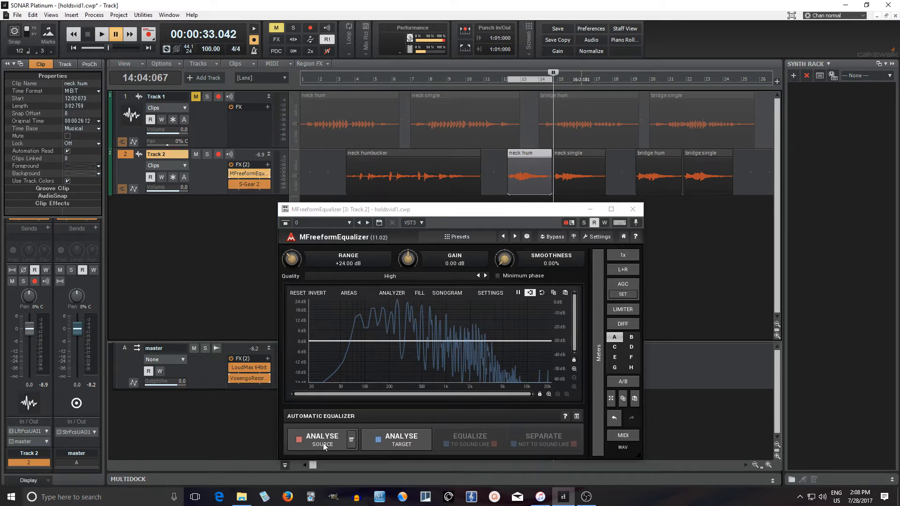
left_click(100, 34)
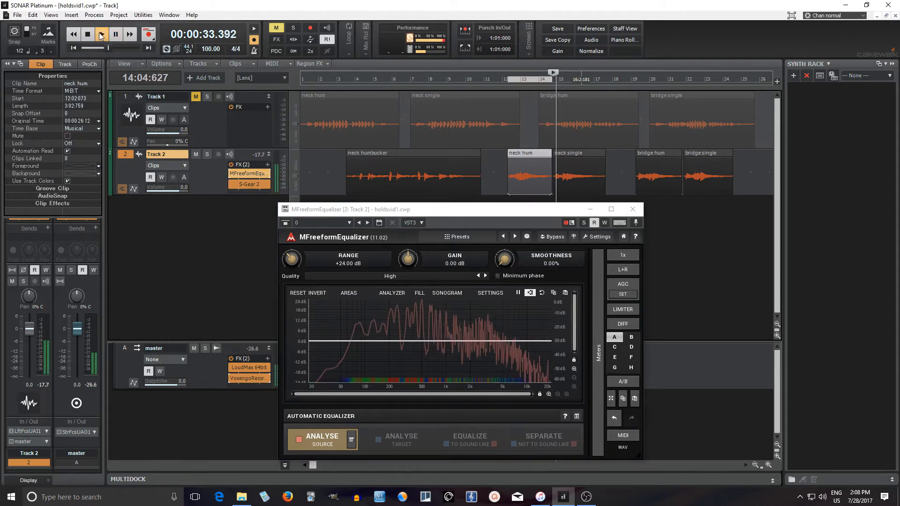
left_click(99, 34)
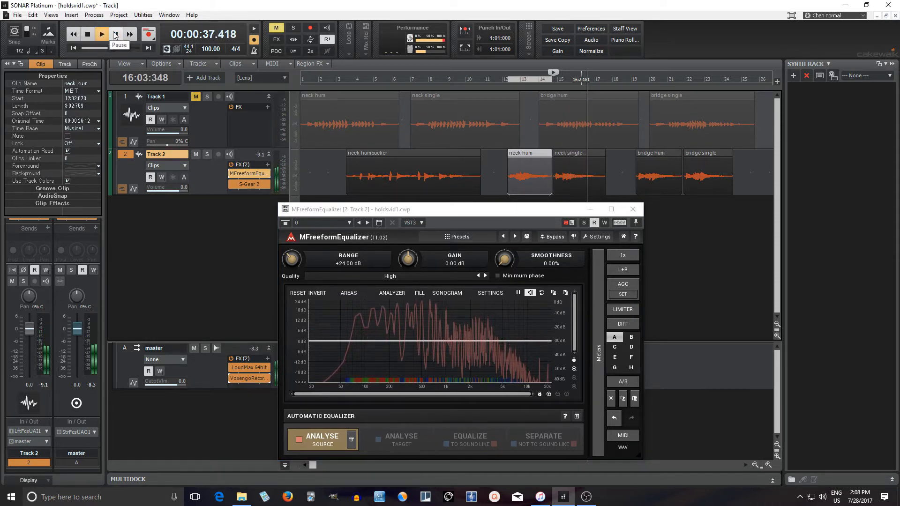
left_click(101, 35)
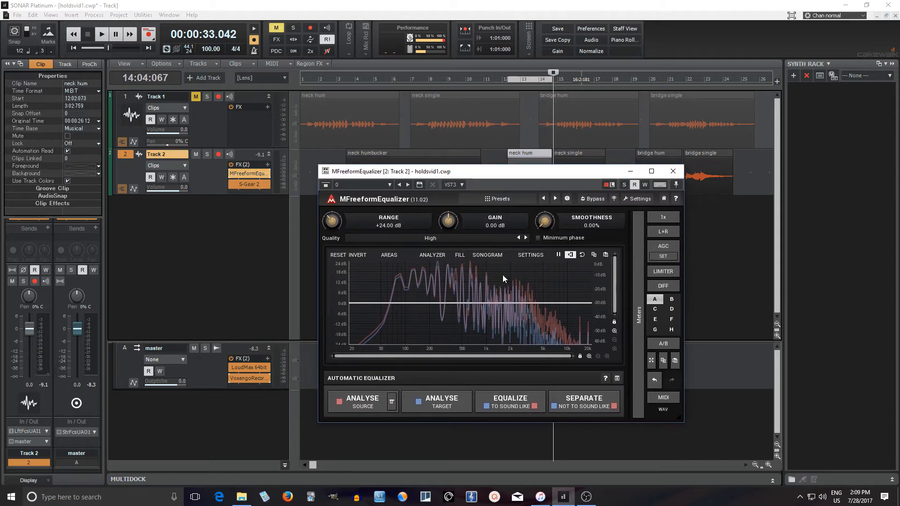
mouse_move(488, 415)
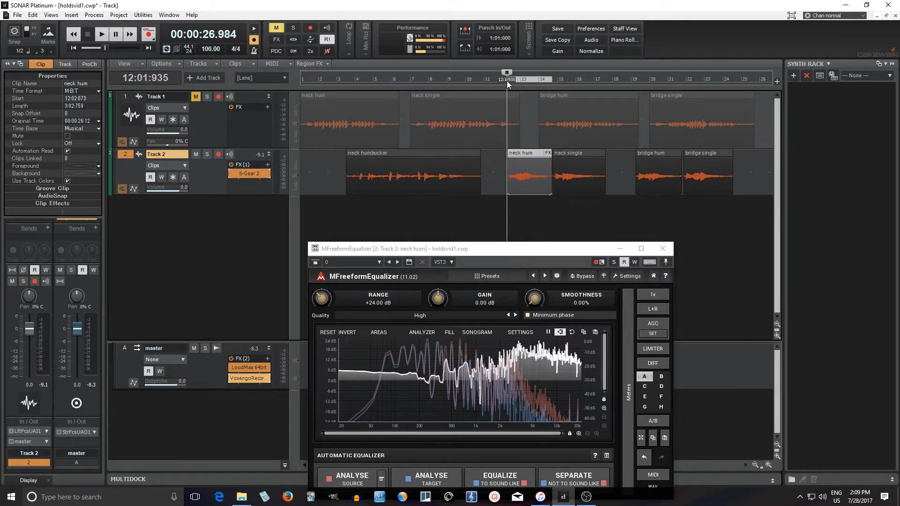
left_click(101, 35)
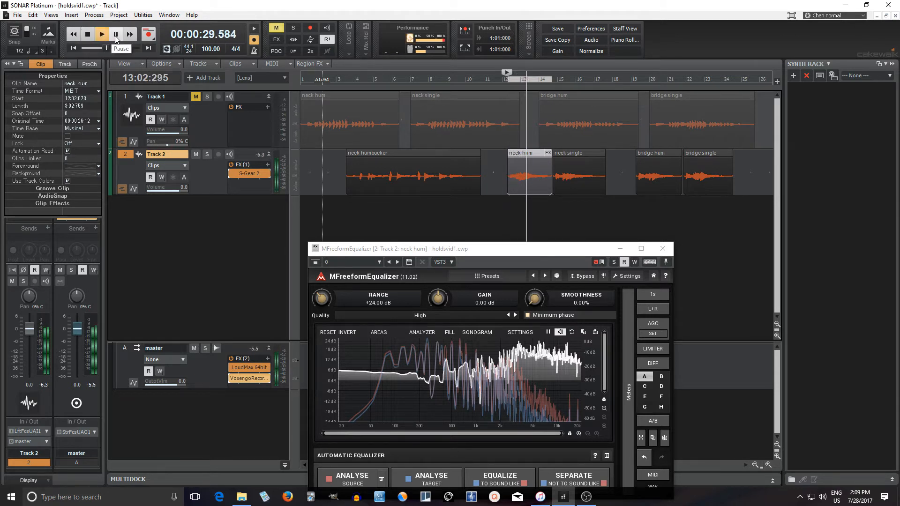
left_click(99, 35)
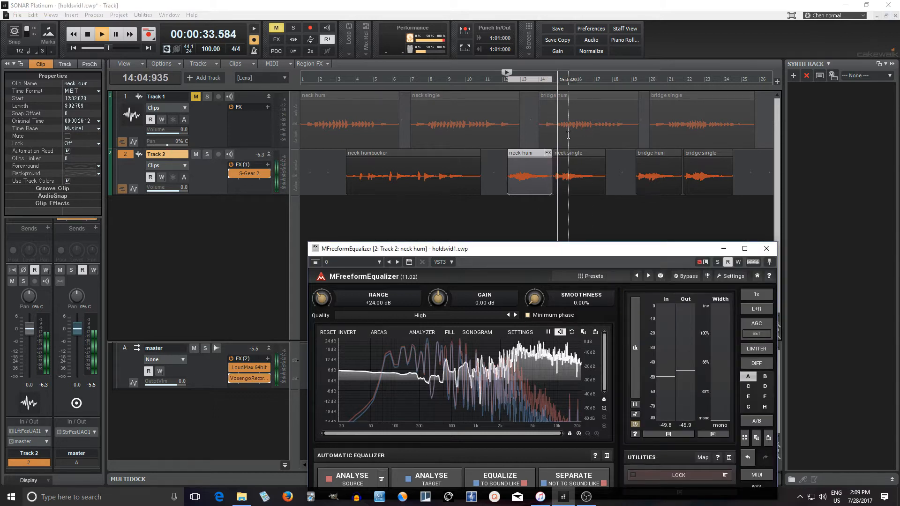
left_click(86, 35)
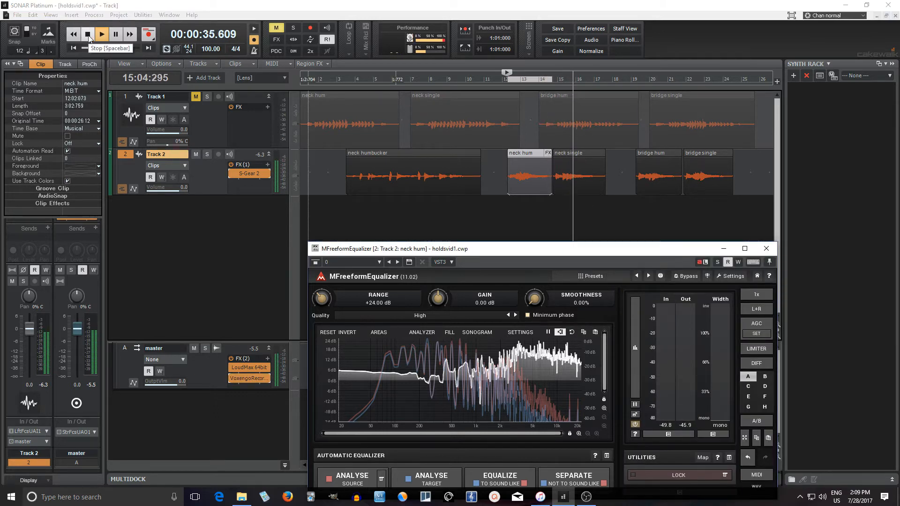
left_click(86, 35)
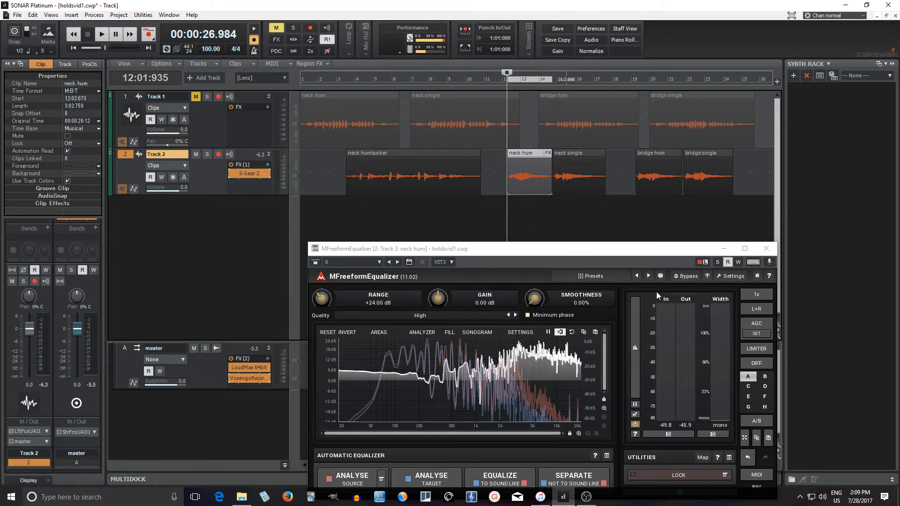
left_click(101, 34)
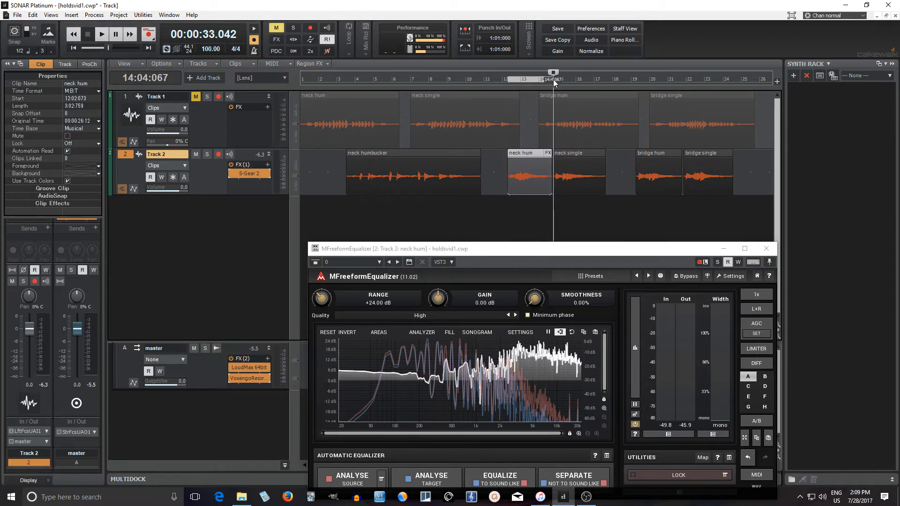
left_click(147, 35)
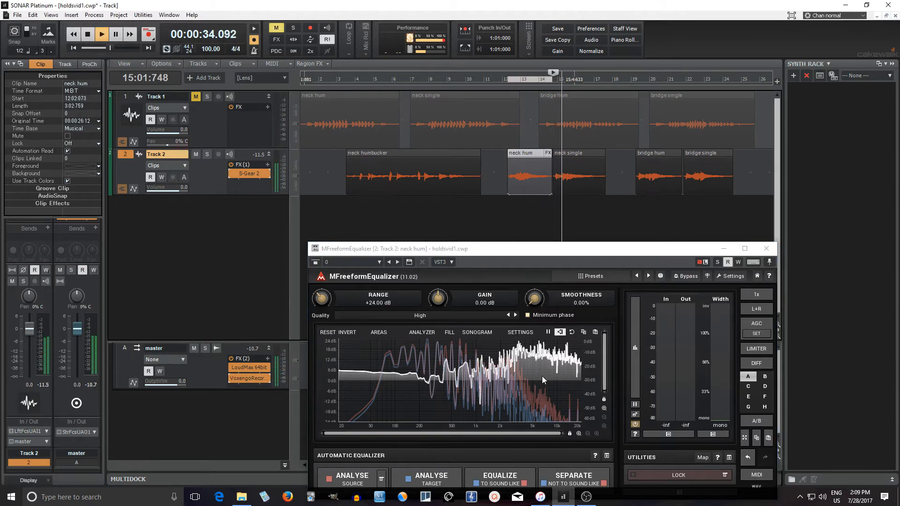
left_click(87, 36)
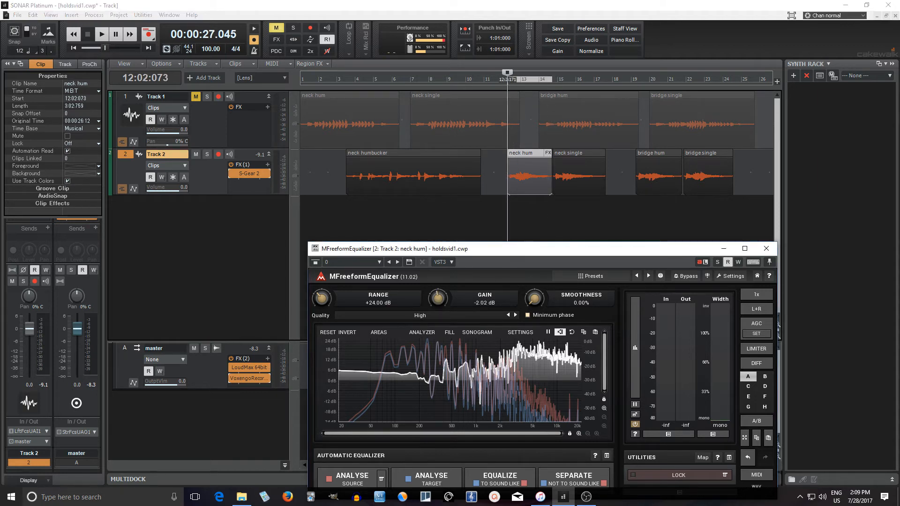
left_click(100, 35)
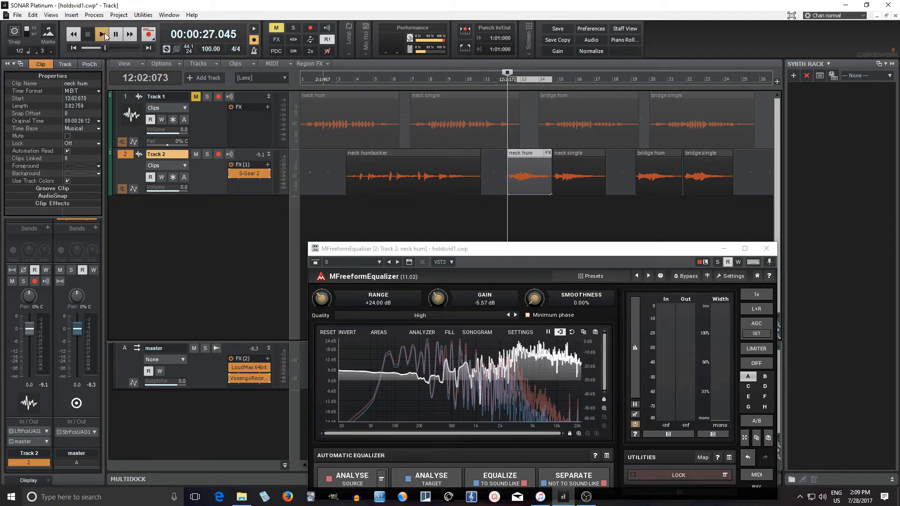
left_click(99, 35)
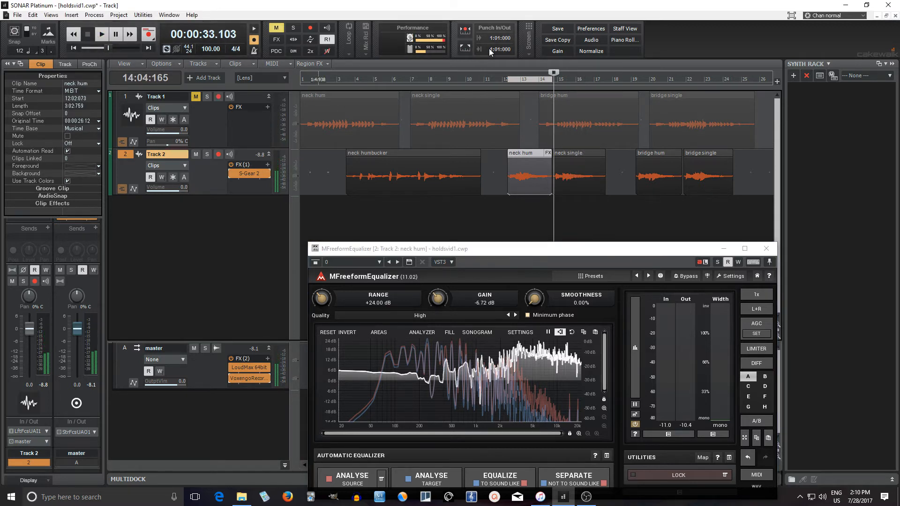
left_click(99, 35)
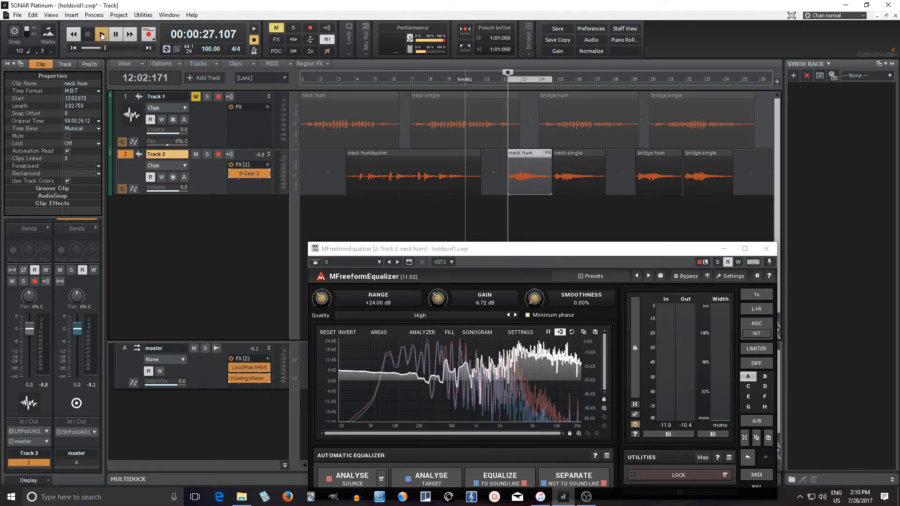
left_click(101, 35)
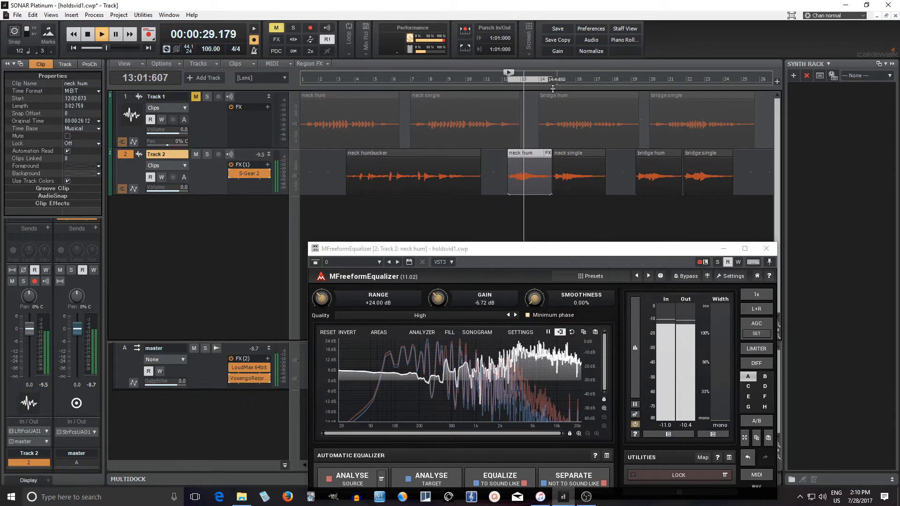
left_click(98, 35)
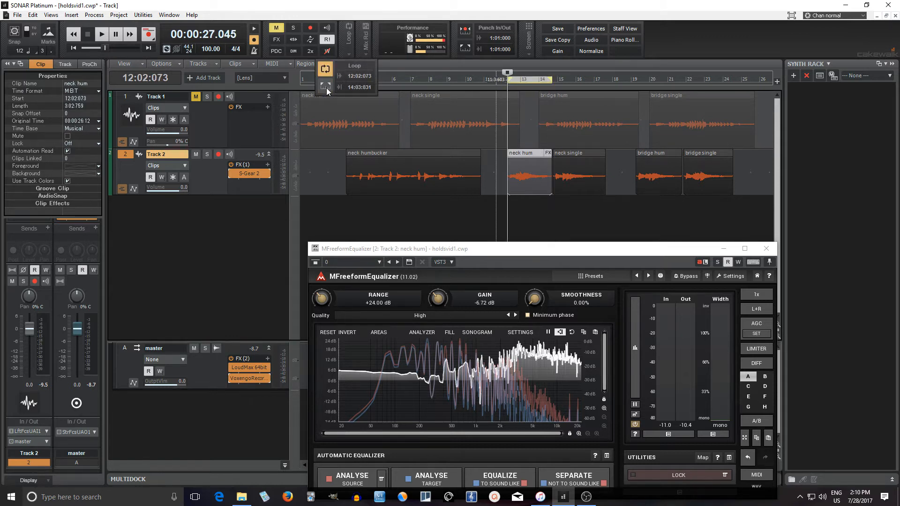
left_click(99, 35)
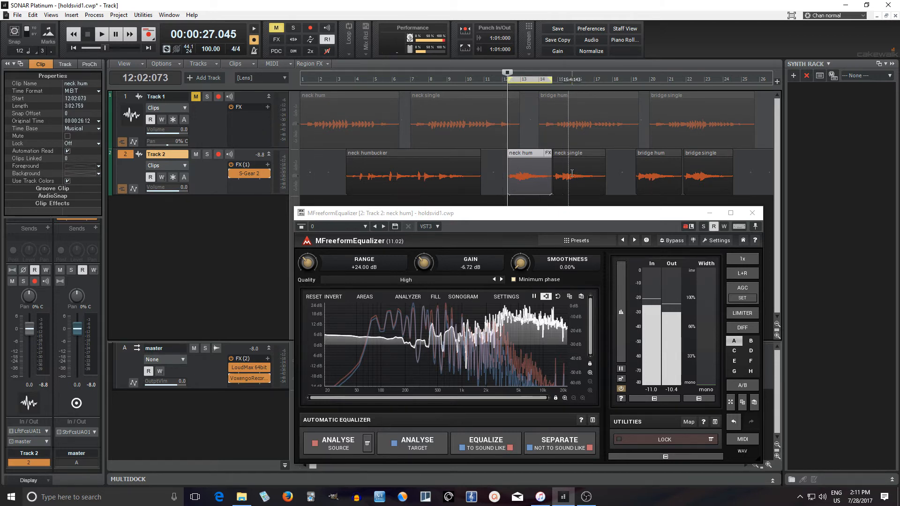
Close Track 2's equalizer and open Track 1's Insert Audio FX > EQ > Special menu
left_click(752, 212)
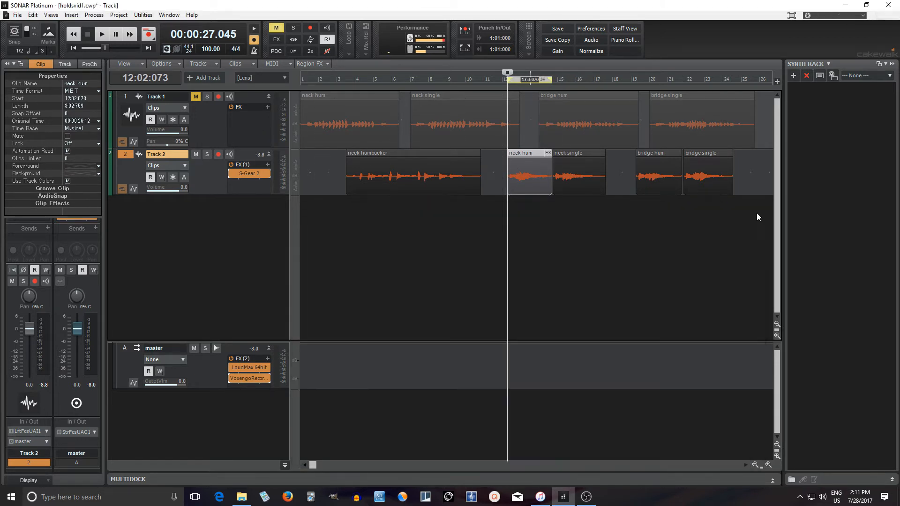
left_click(264, 108)
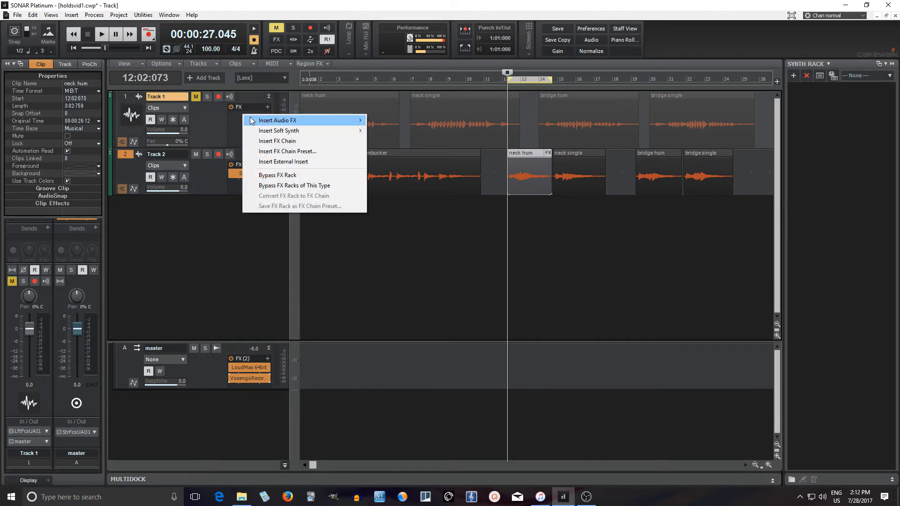
mouse_move(405, 143)
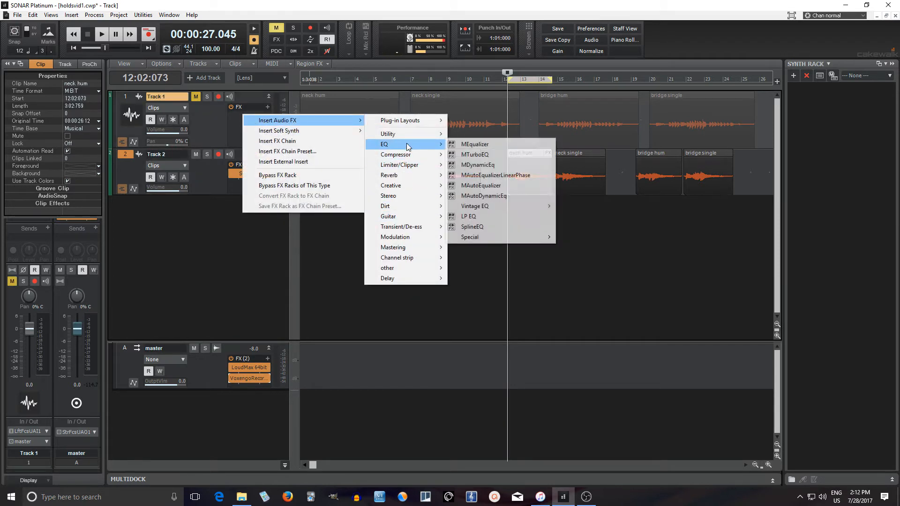
mouse_move(469, 237)
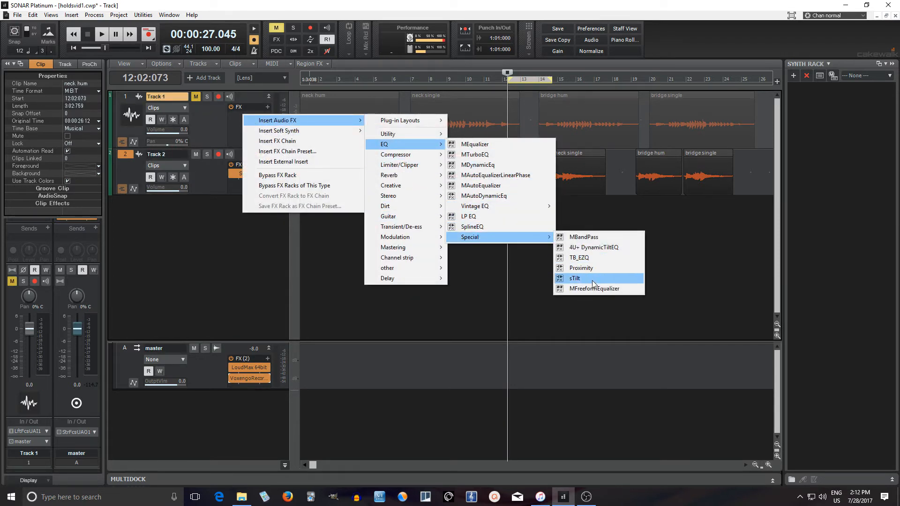
Insert MFreeformEqualizer on Track 1, mute Track 2, and capture the neck hum clip as source
left_click(594, 288)
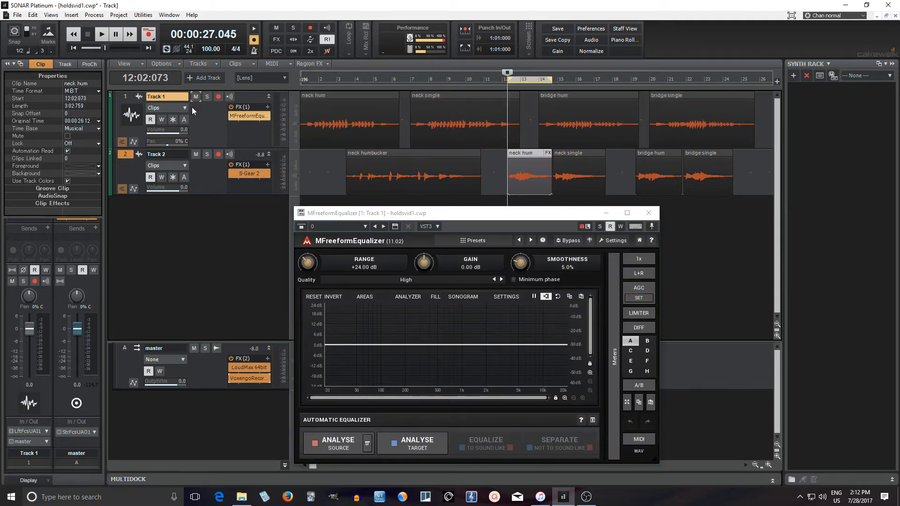
left_click(196, 154)
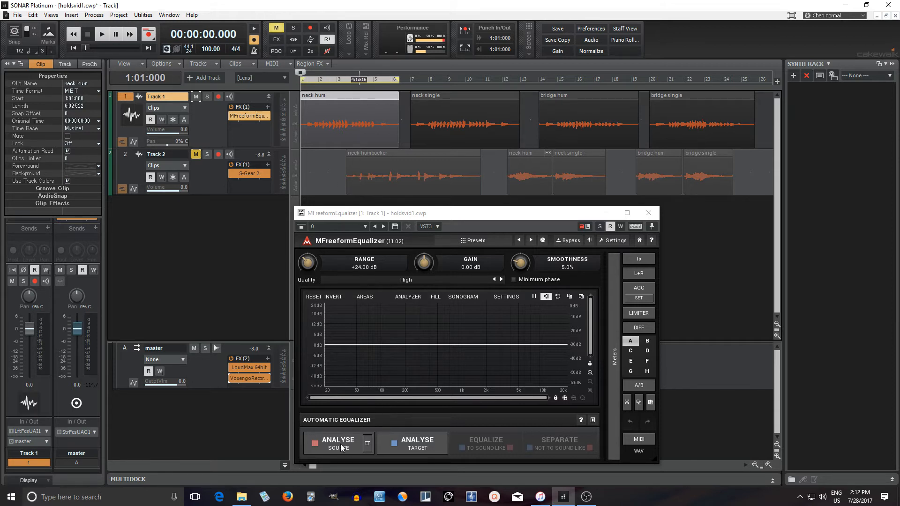
left_click(100, 35)
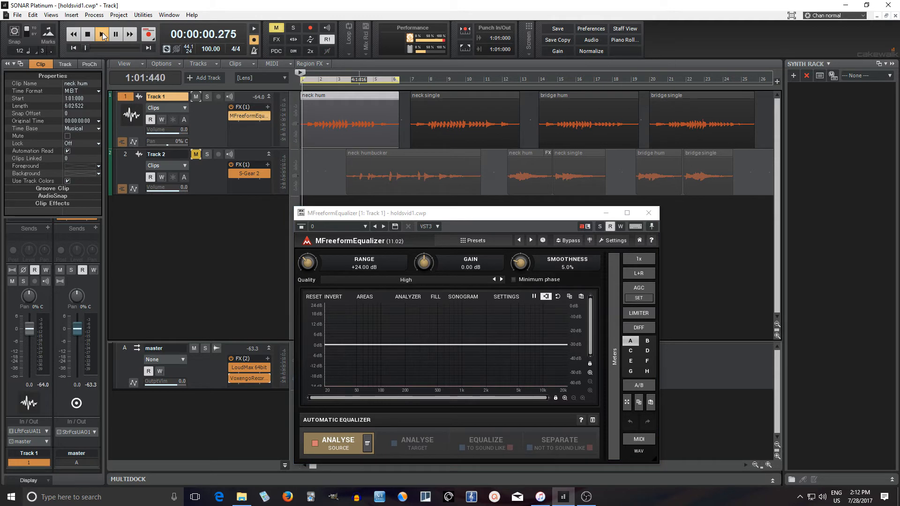
left_click(100, 35)
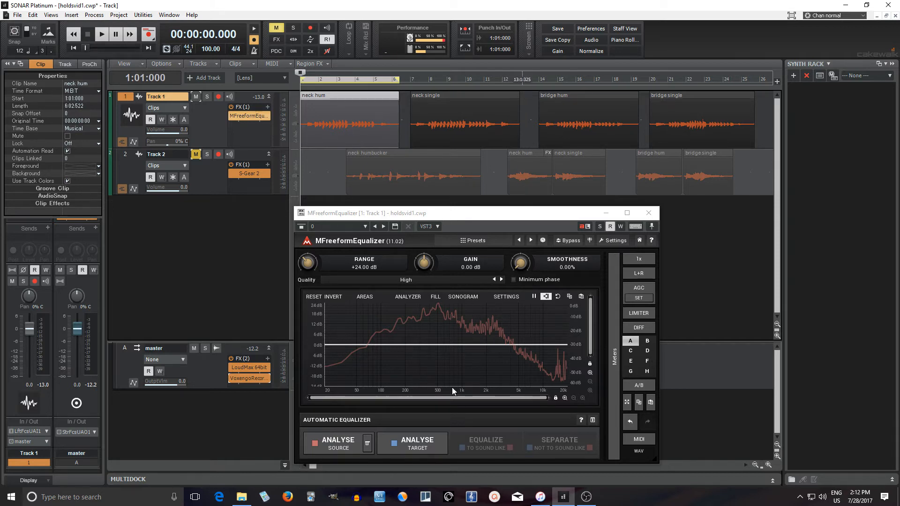
Save Track 1's source analysis under an existing name in the INSTRUMENTS/Guitar folder
left_click(367, 443)
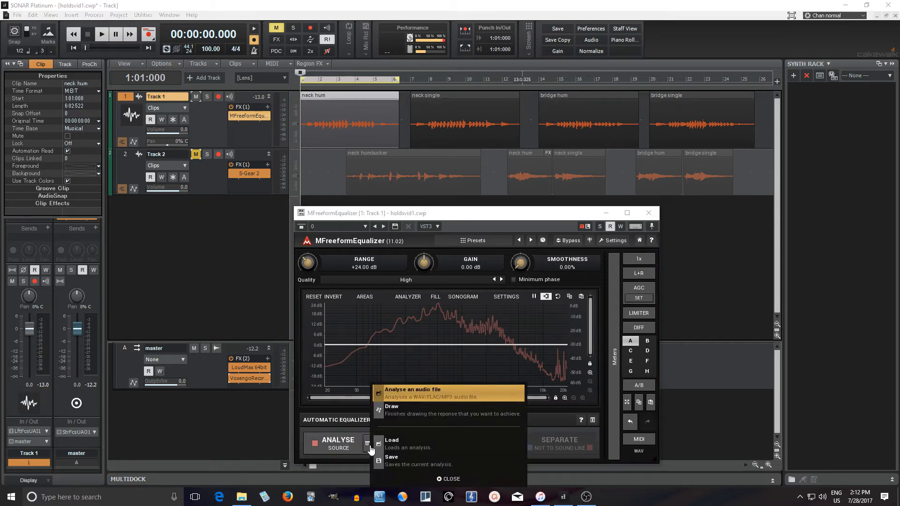
left_click(392, 457)
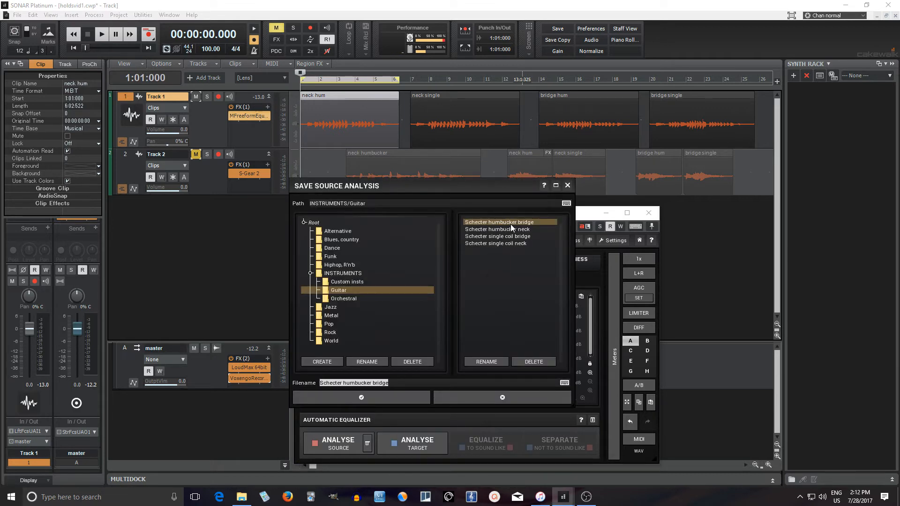
left_click(509, 229)
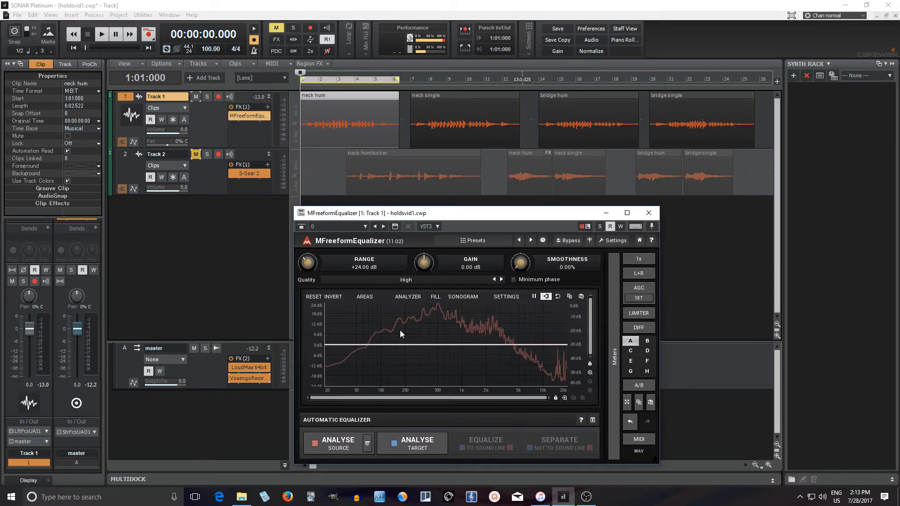
mouse_move(355, 452)
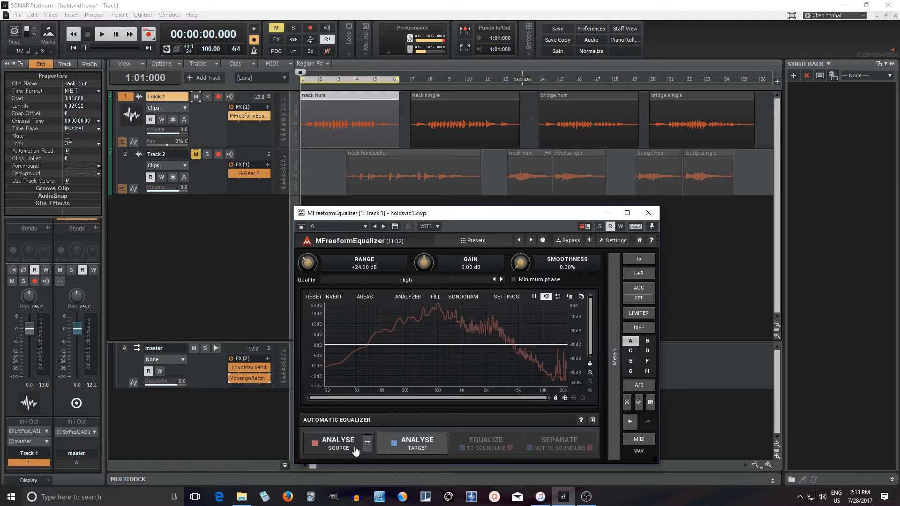
mouse_move(474, 228)
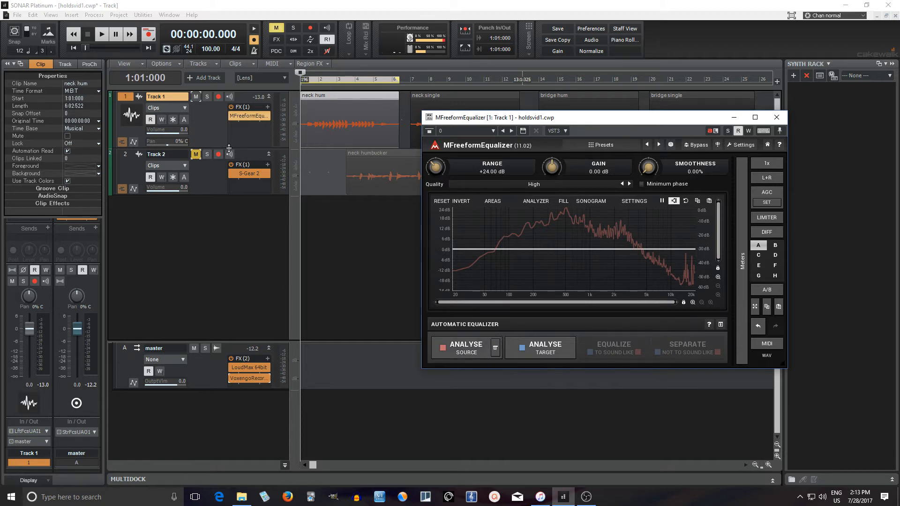
Move the equalizer to Track 2 and capture the neck humbucker clip as target analysis
left_click(195, 154)
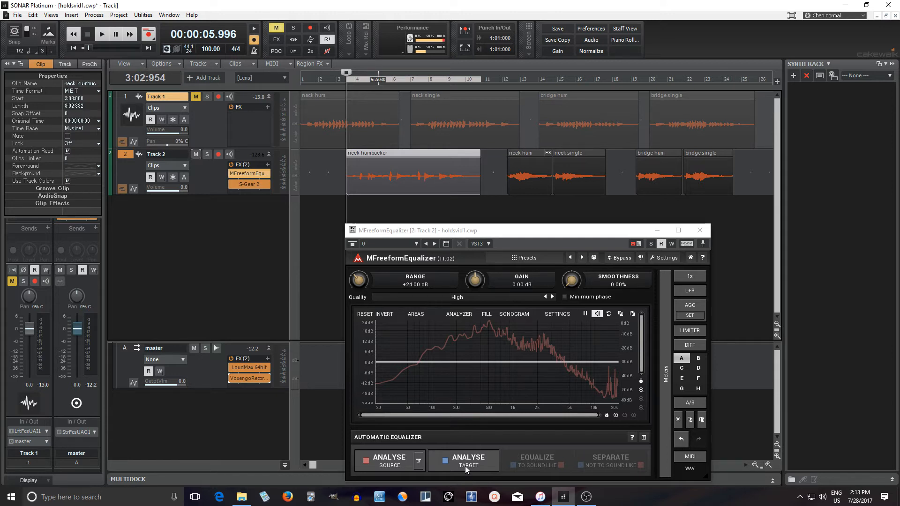
left_click(468, 461)
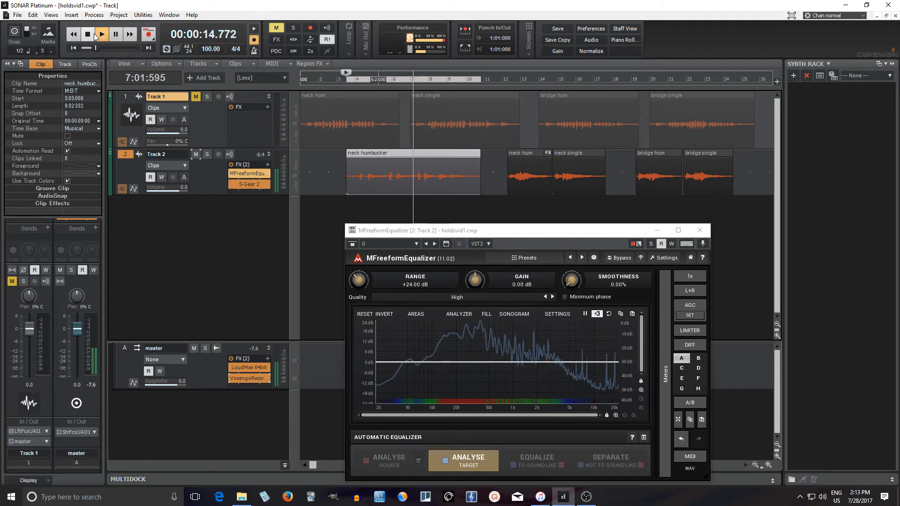
left_click(98, 35)
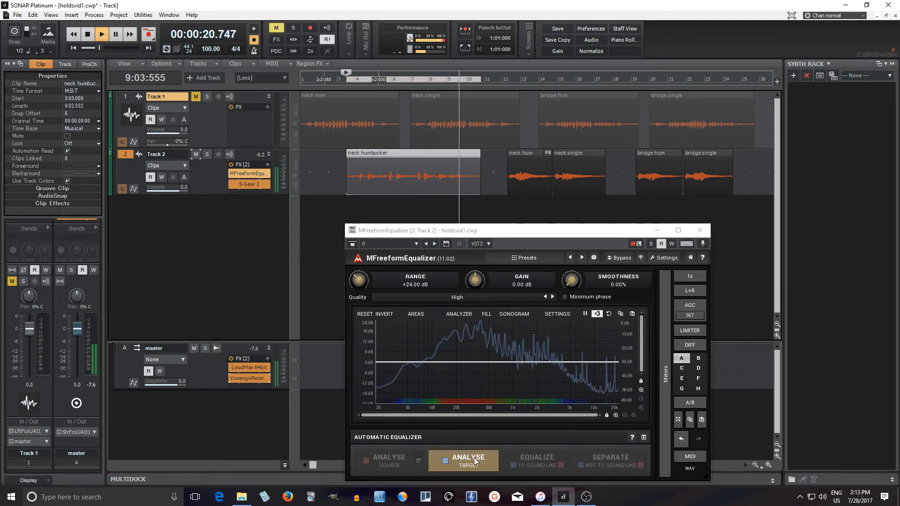
left_click(468, 460)
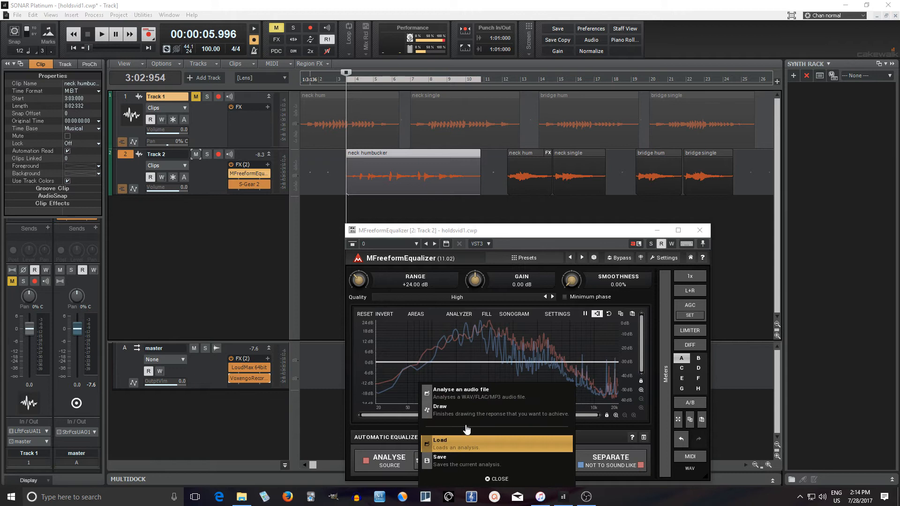
Load the saved source analysis and compute the Equalize (To Sound Like) matching curve
left_click(440, 441)
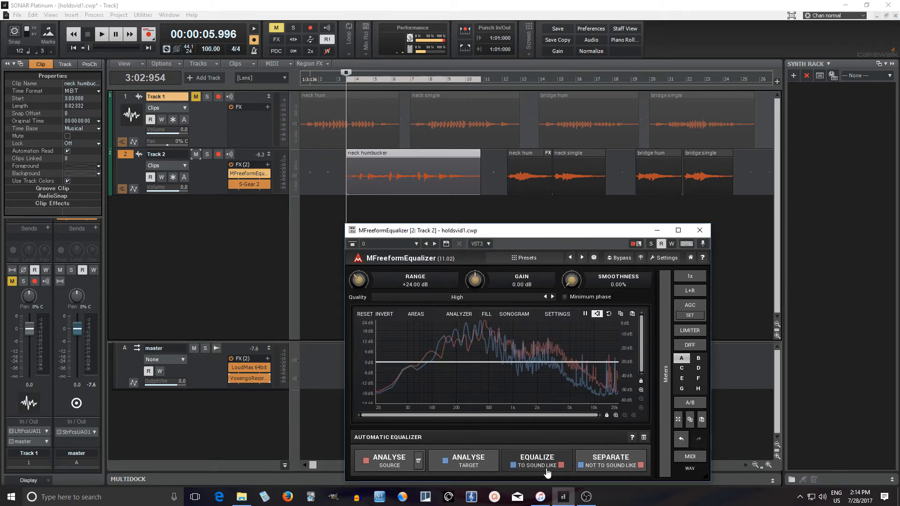
left_click(537, 460)
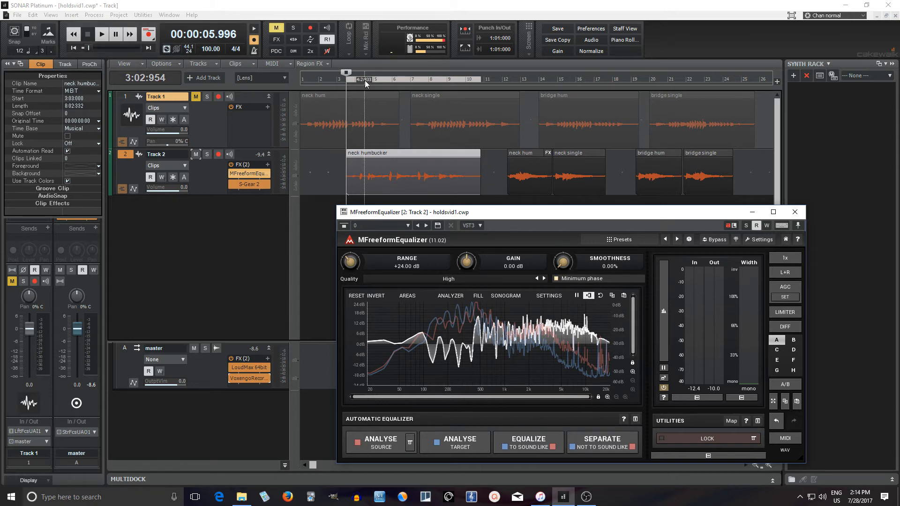
Play Track 2 through the matching EQ at +15.18 dB range, stopping at the start
left_click(98, 35)
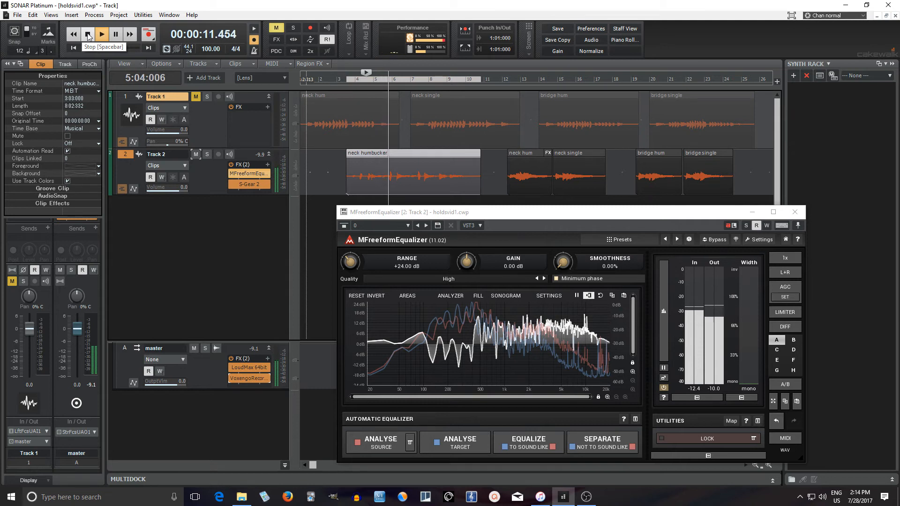
left_click(88, 36)
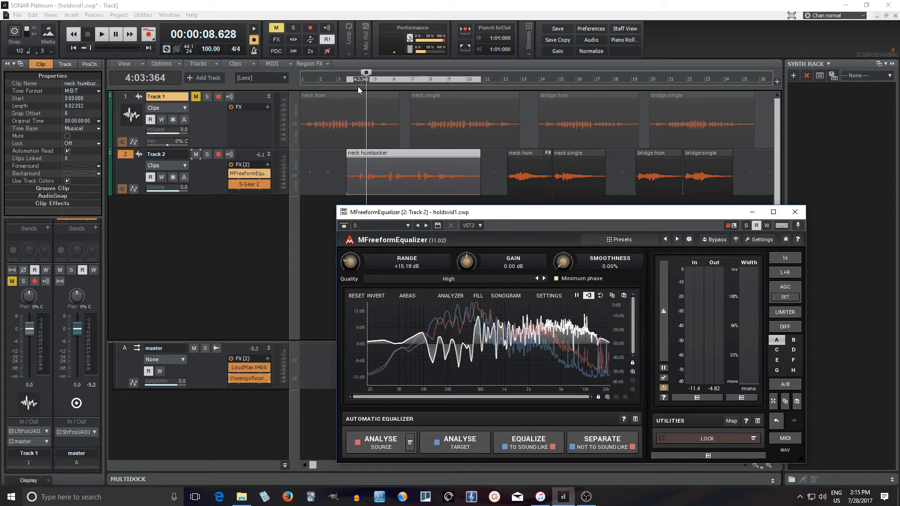
left_click(98, 35)
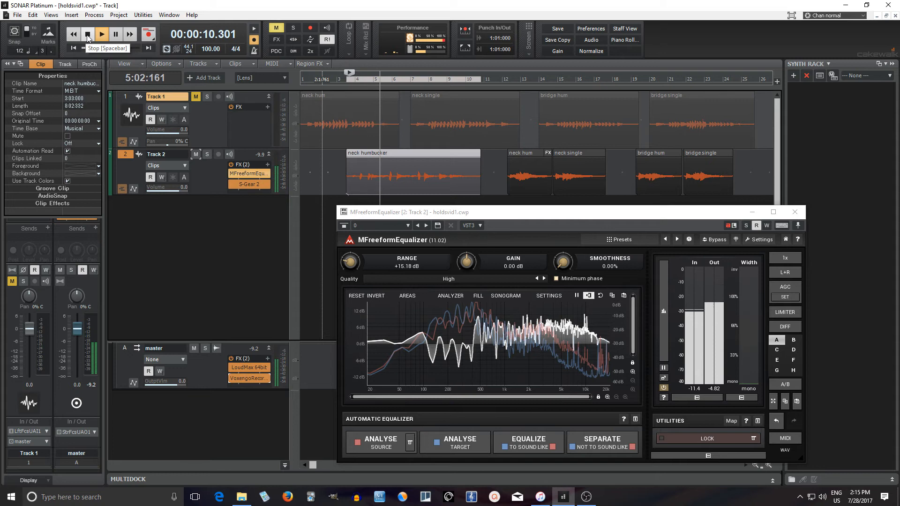
left_click(98, 36)
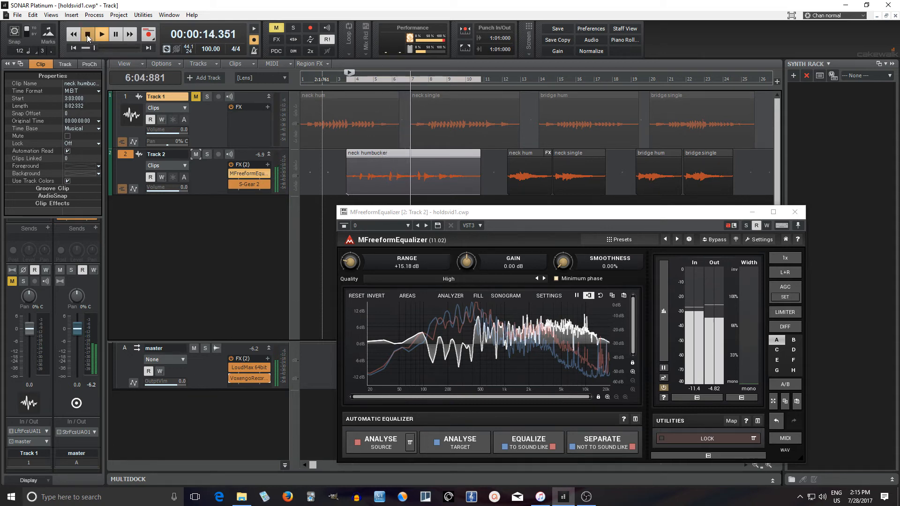
left_click(88, 35)
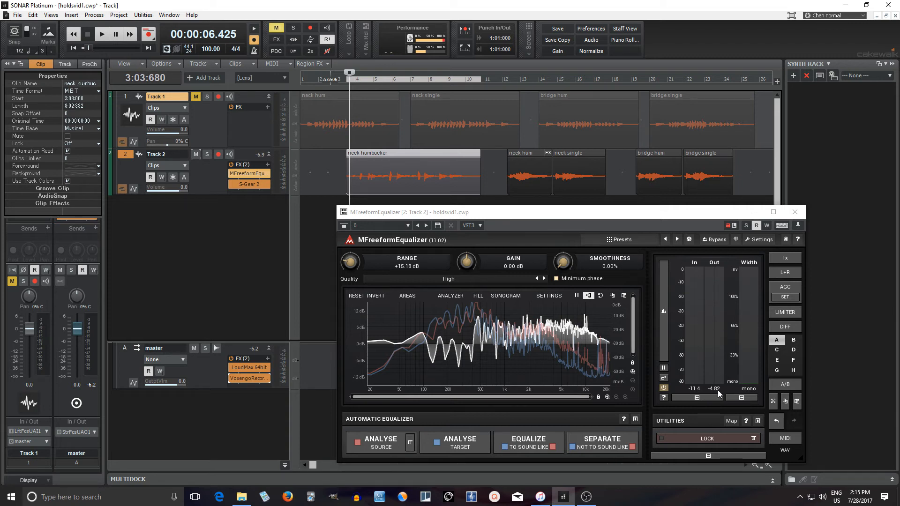
mouse_move(697, 395)
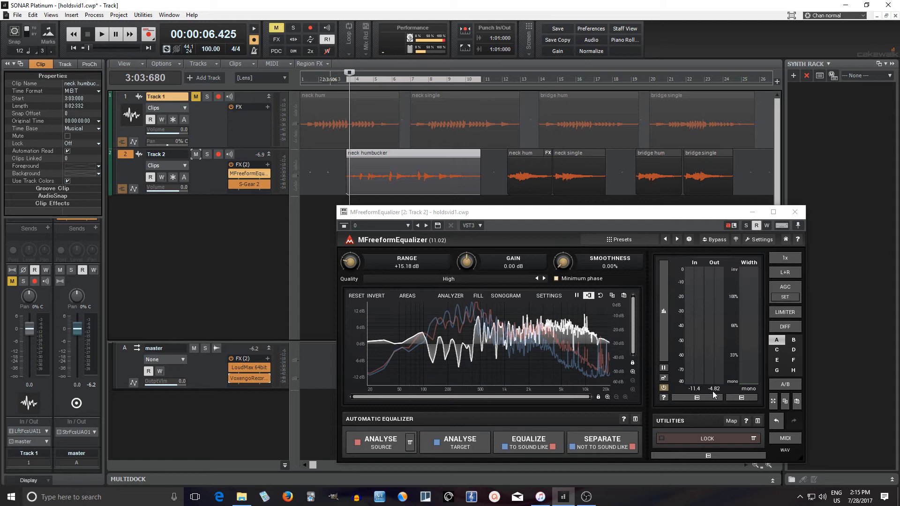
mouse_move(699, 397)
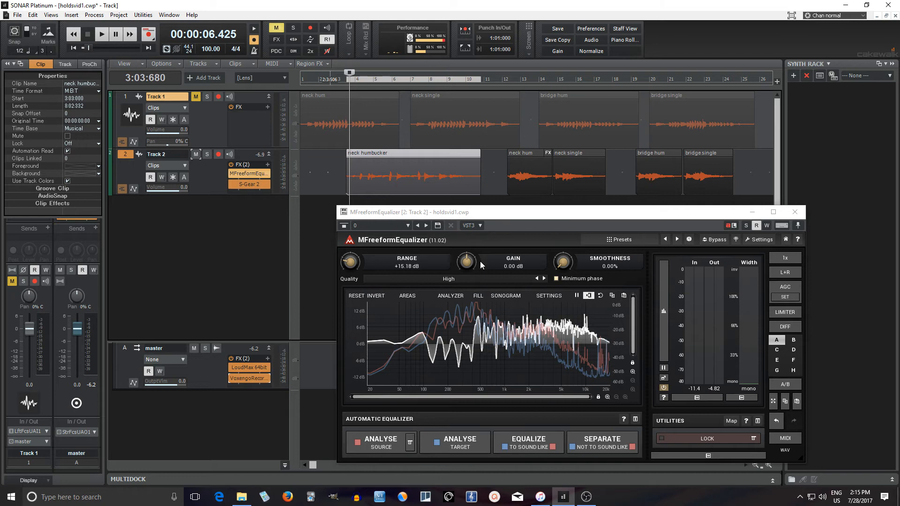
Bring the output gain down to -7.49 dB and audition the quieter result
left_click_drag(466, 262, 465, 270)
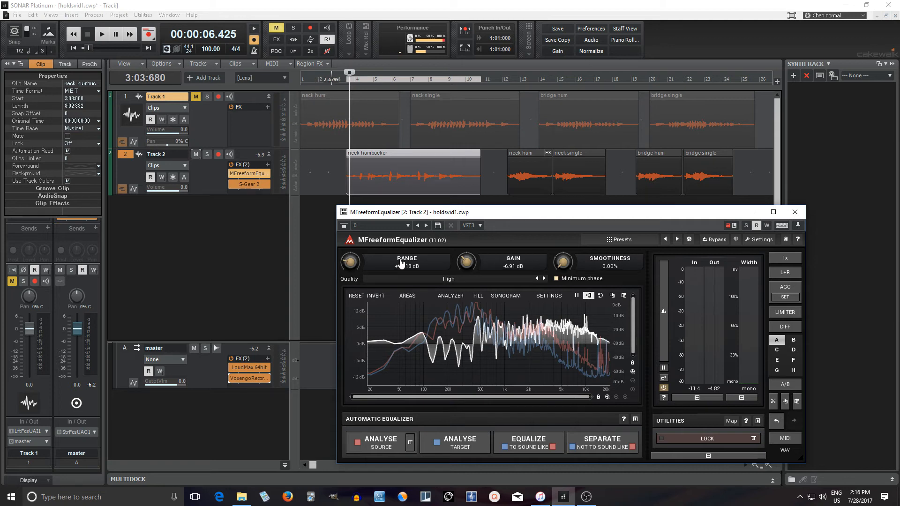
left_click_drag(350, 262, 350, 252)
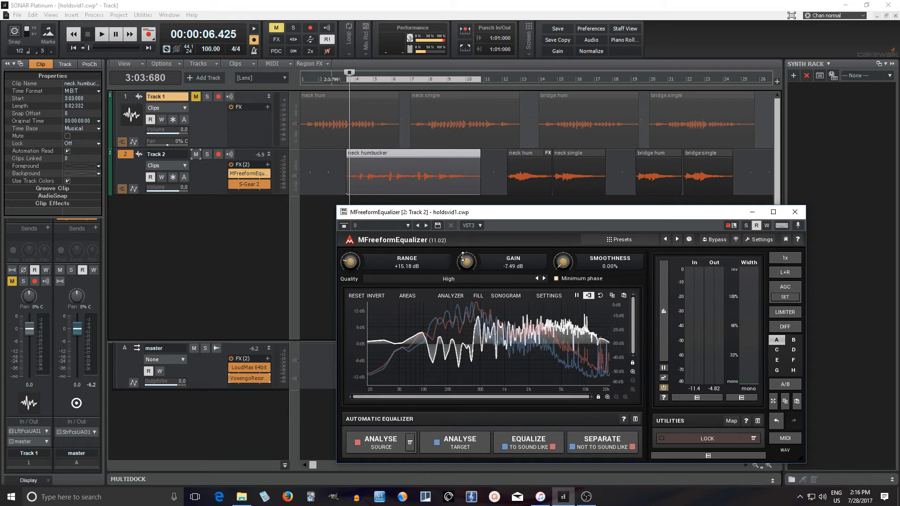
left_click(100, 35)
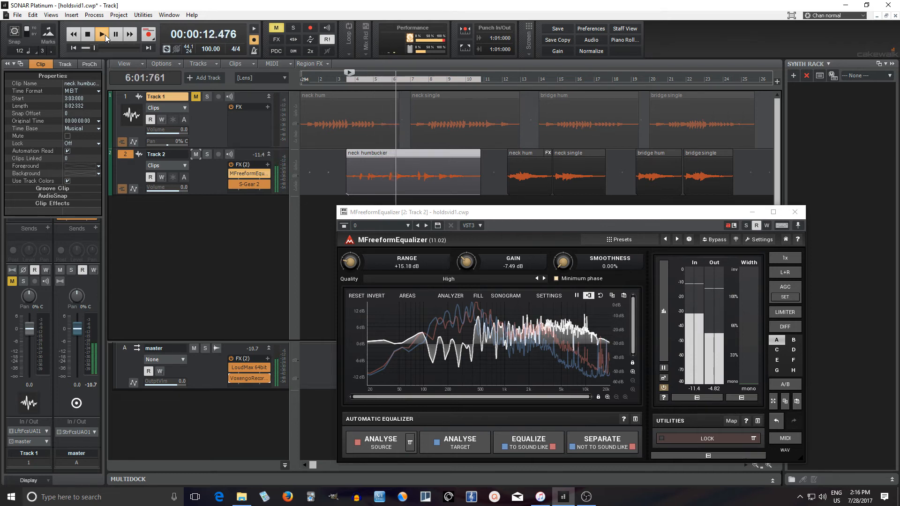
left_click(100, 34)
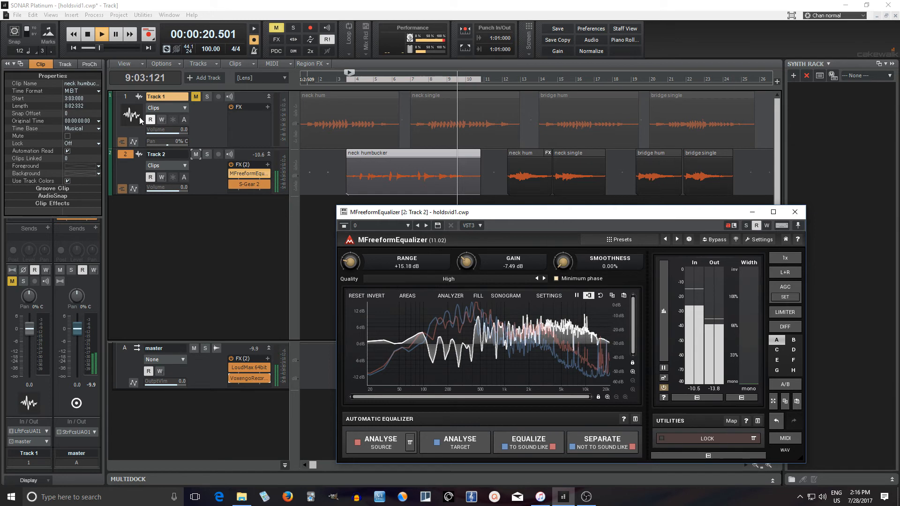
left_click(795, 212)
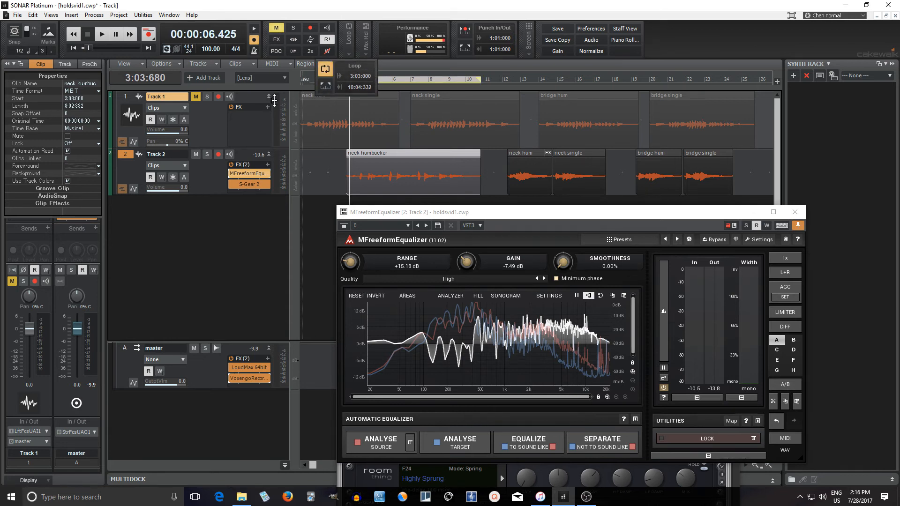
Compare against the bypassed EQ, set gain to -6.24 dB, and open S-Gear 2
left_click(98, 35)
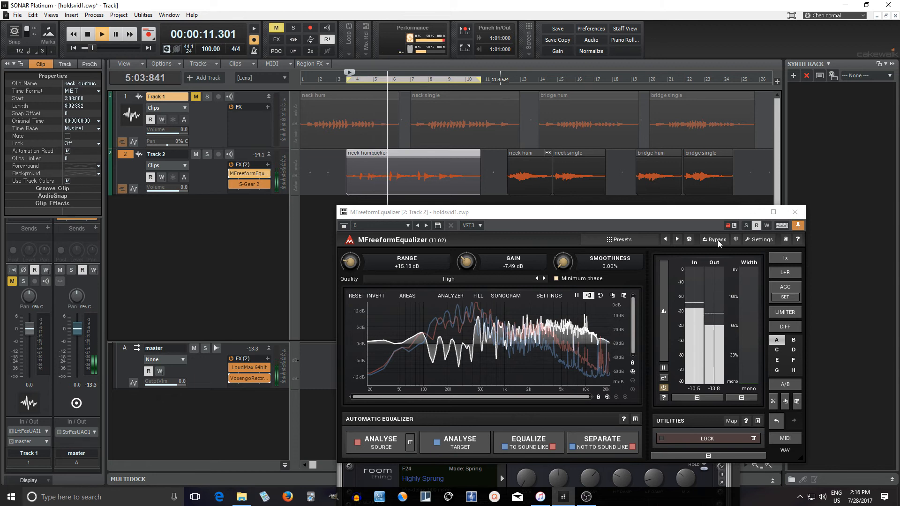
left_click(716, 239)
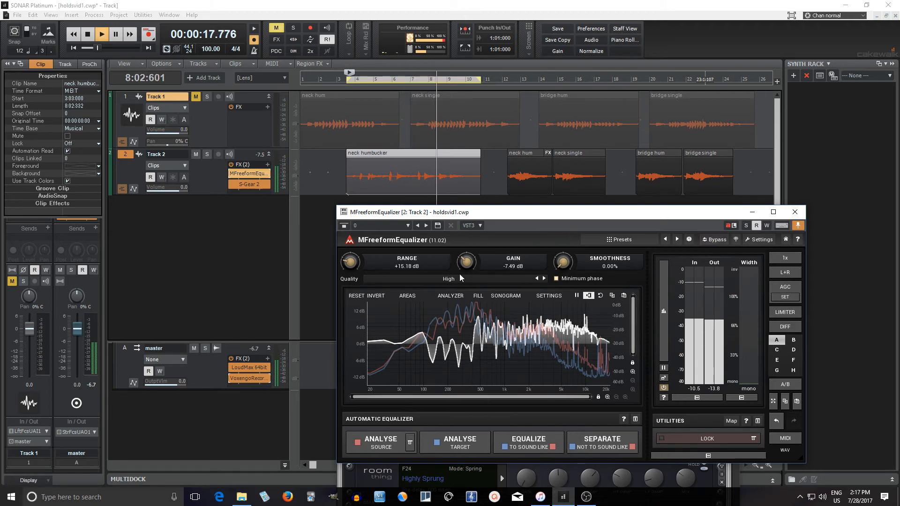
left_click_drag(466, 262, 466, 253)
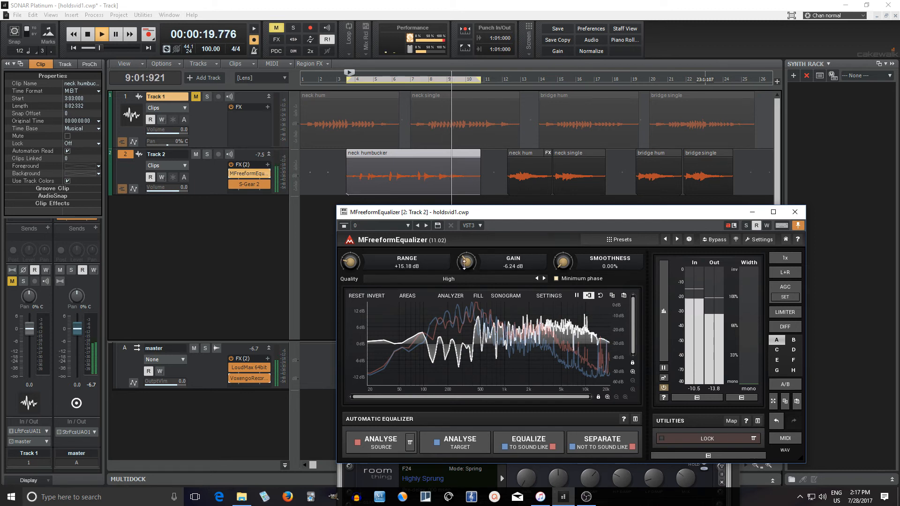
left_click(89, 36)
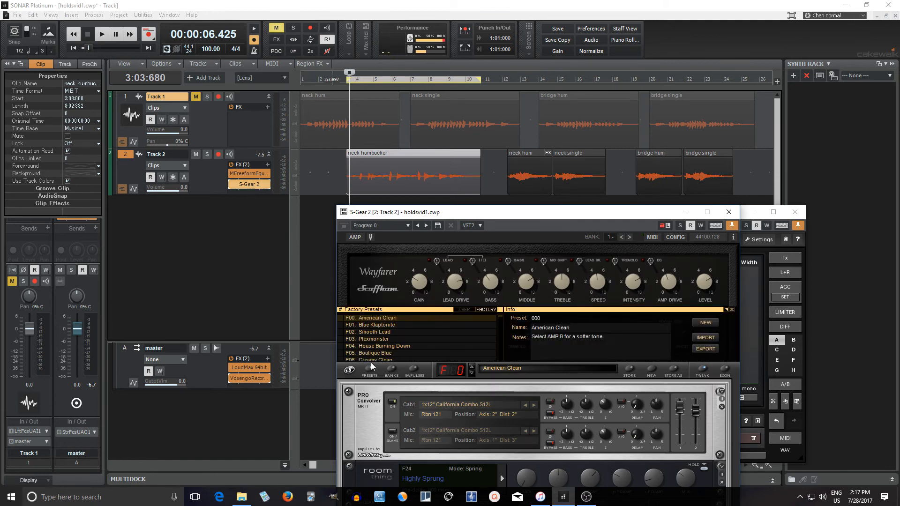
Load S-Gear 2's F01: Blue Klaptonite preset, close the amp, and toggle the matching EQ
left_click(377, 325)
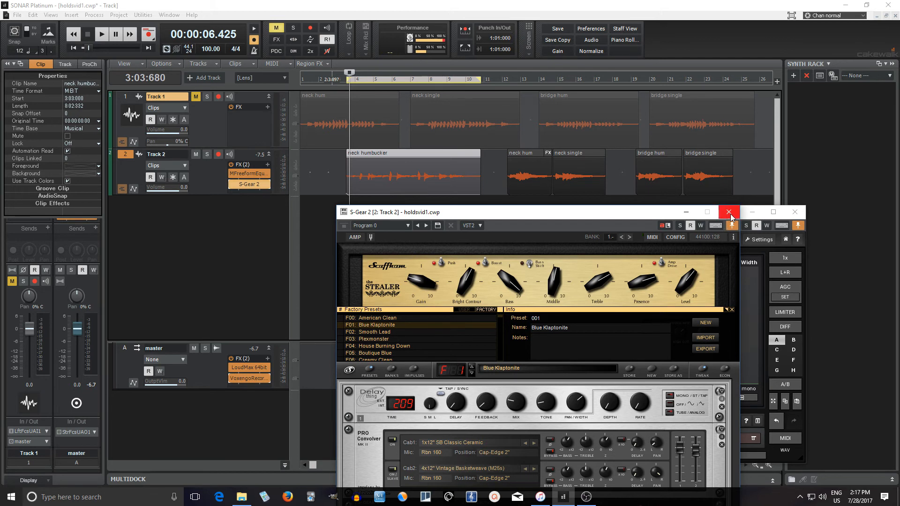
left_click(728, 212)
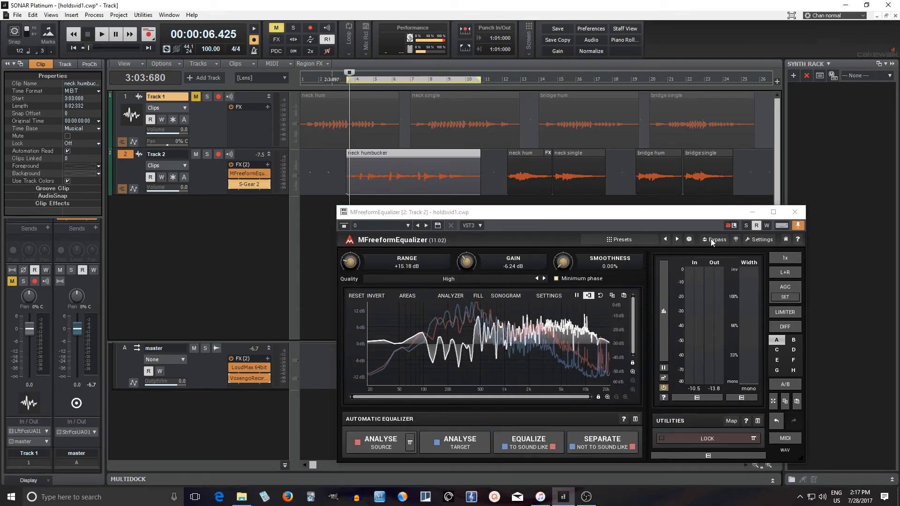
left_click(99, 35)
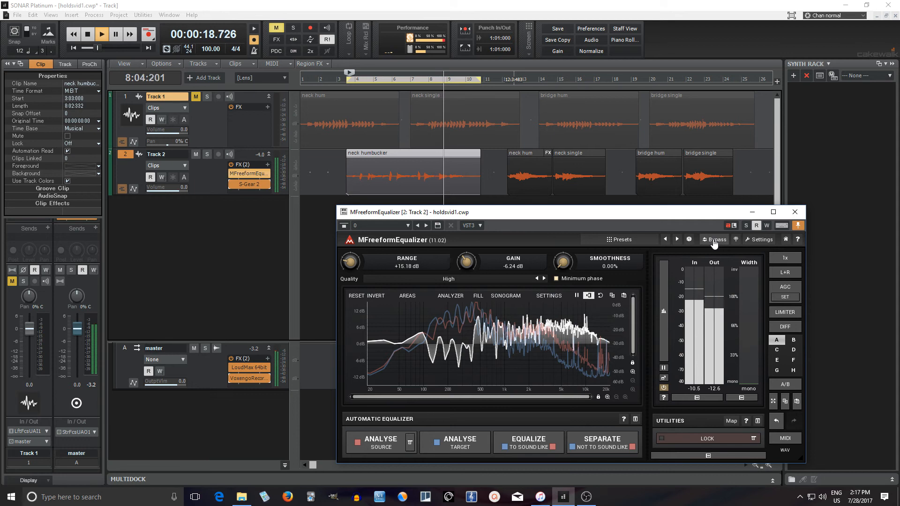
A/B the matched tone with MFreeformEqualizer bypassed, stop playback, and close the plugin
left_click(88, 36)
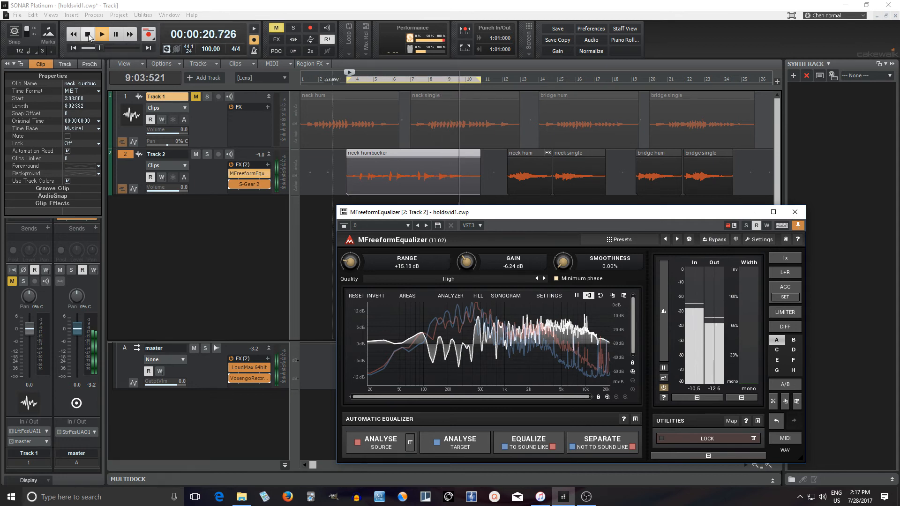
left_click(87, 34)
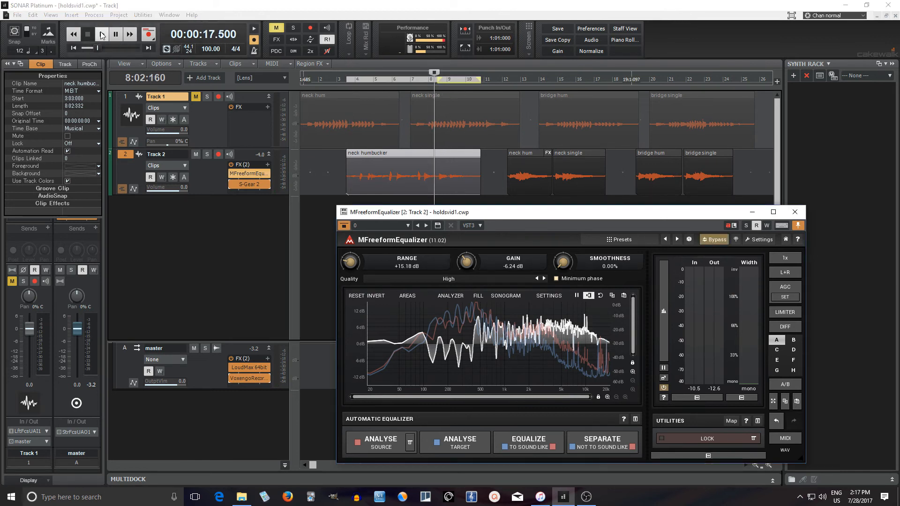
left_click(101, 35)
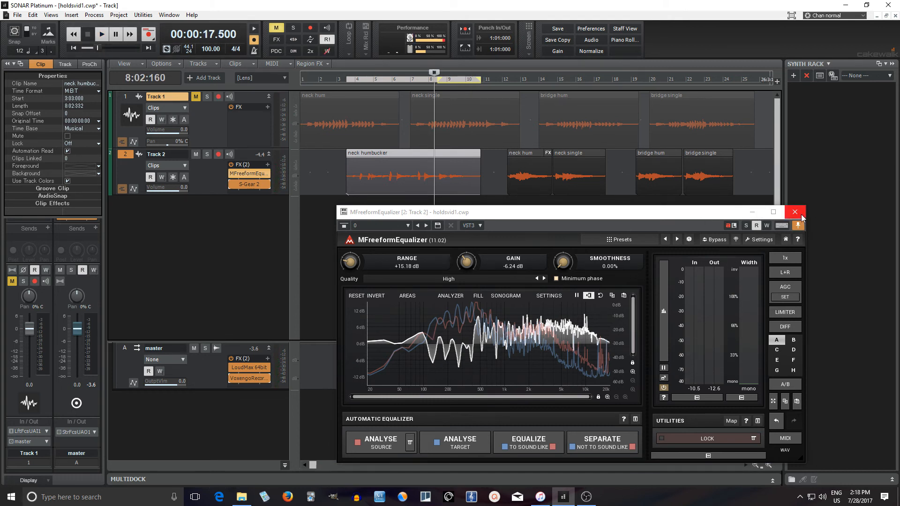
left_click(795, 211)
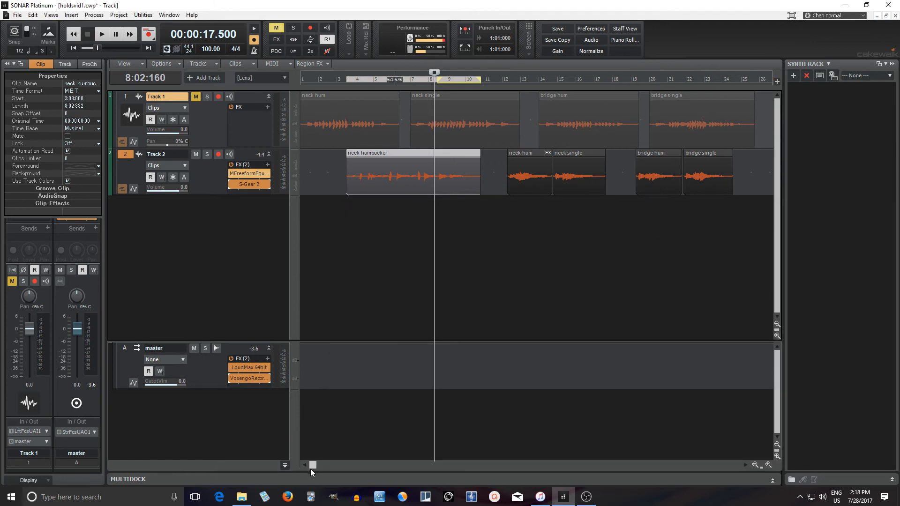
Scroll to the bridge single clip on Track 2, place playback at measure 30, and play
left_click_drag(312, 465, 390, 465)
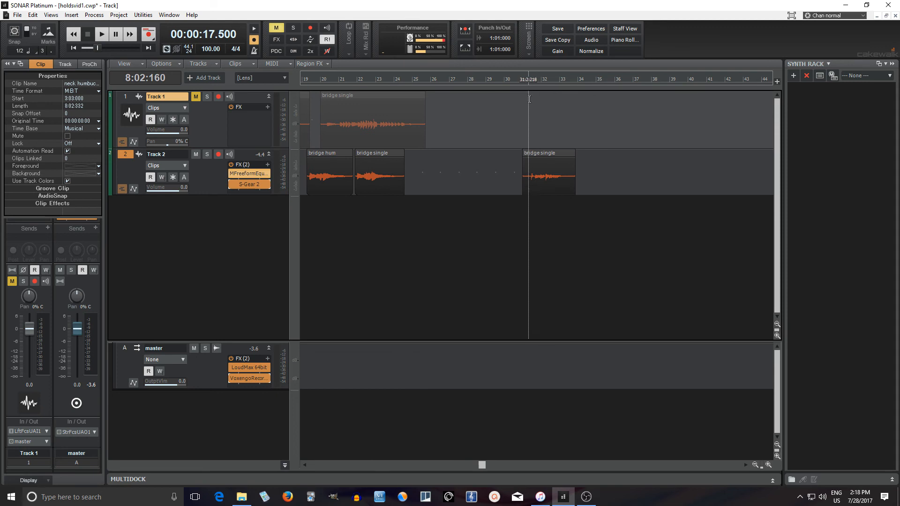
left_click(549, 172)
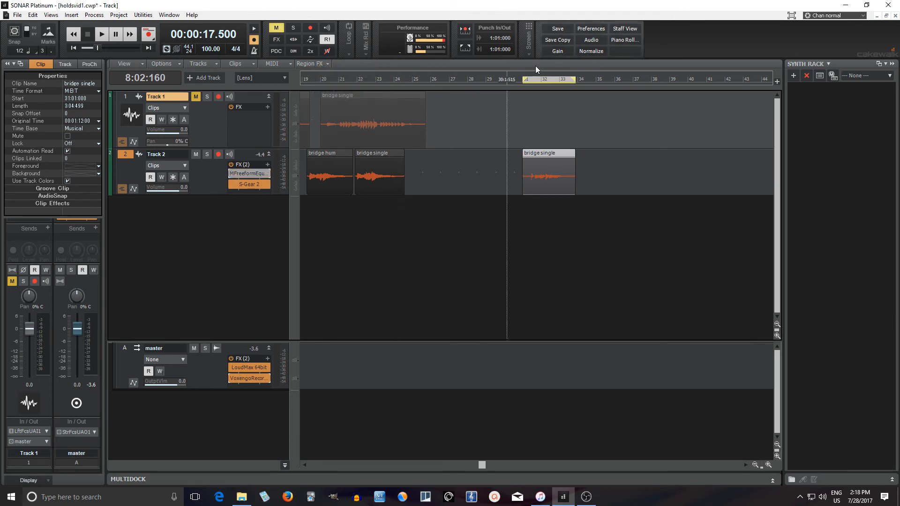
left_click(99, 35)
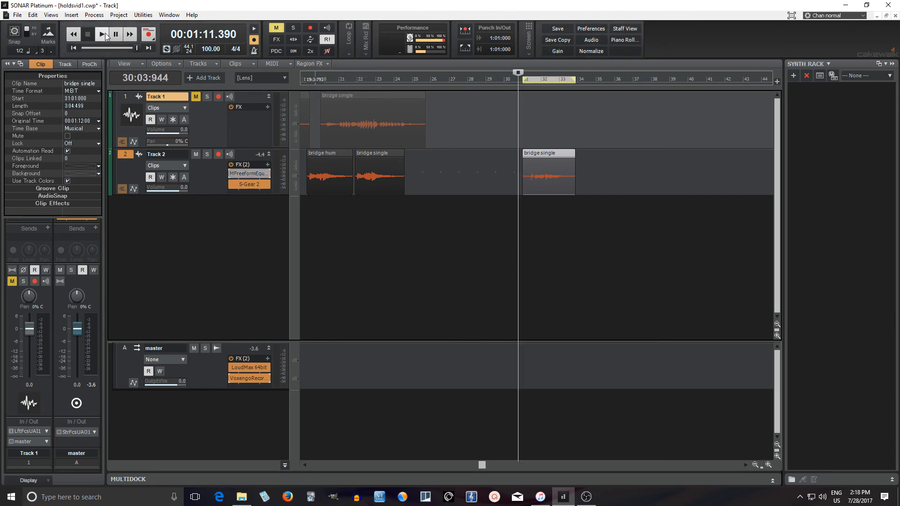
left_click(100, 34)
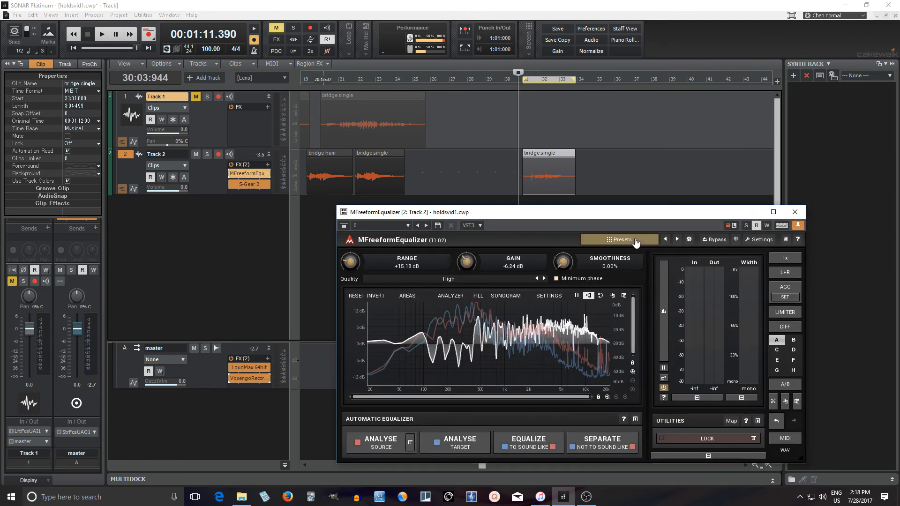
Close the presets browser and capture a new target spectrum from the playing bridge single clip
left_click(619, 239)
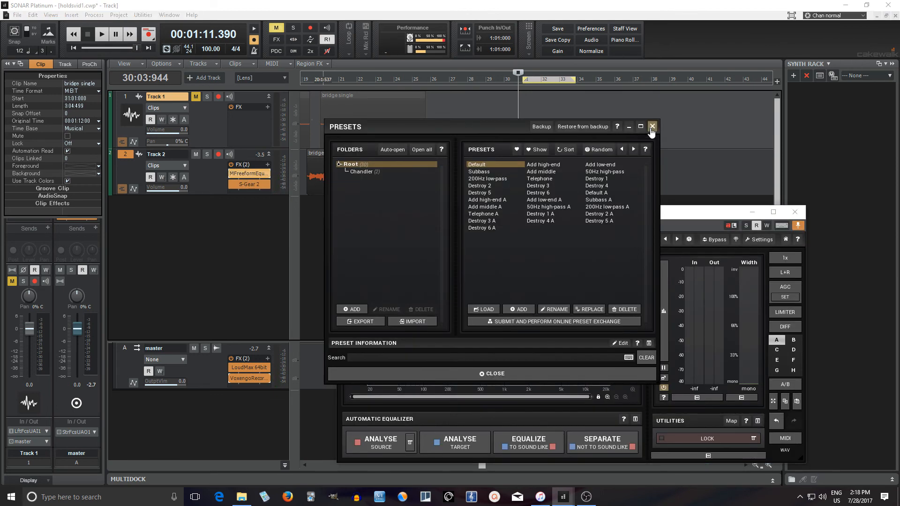
left_click(651, 127)
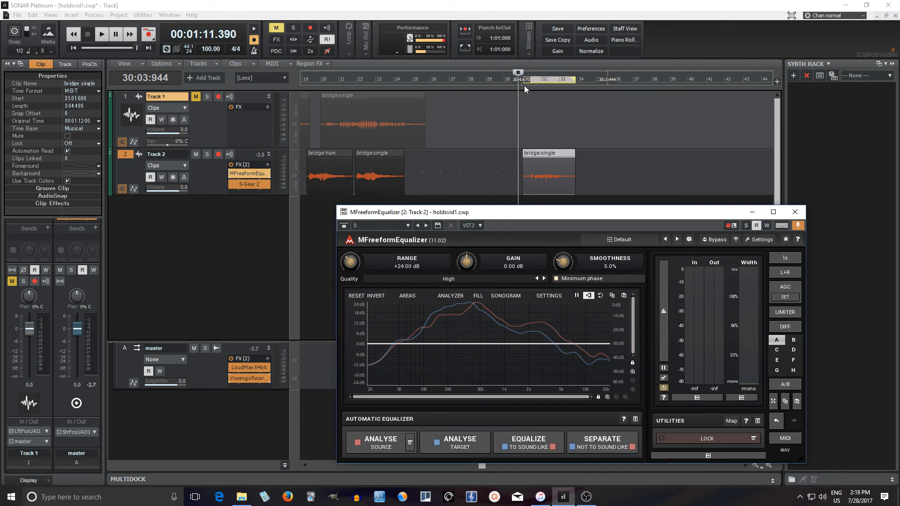
left_click(459, 442)
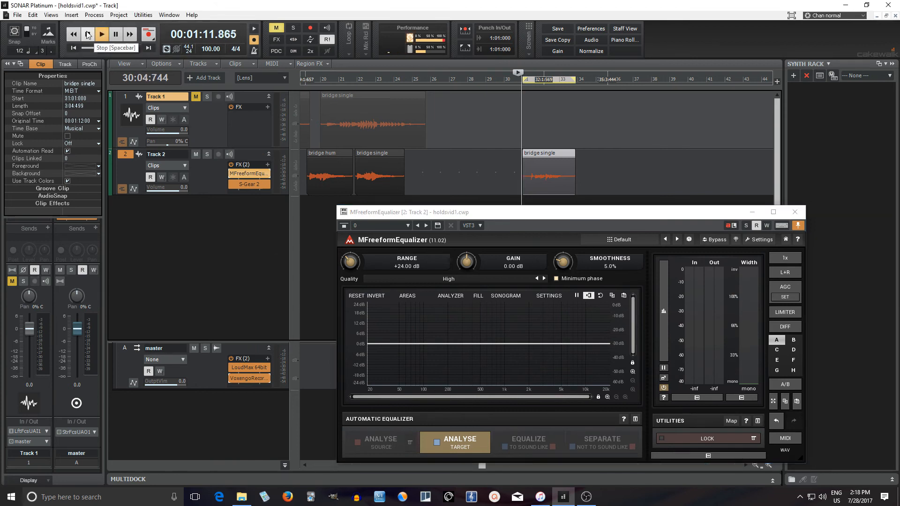
left_click(87, 36)
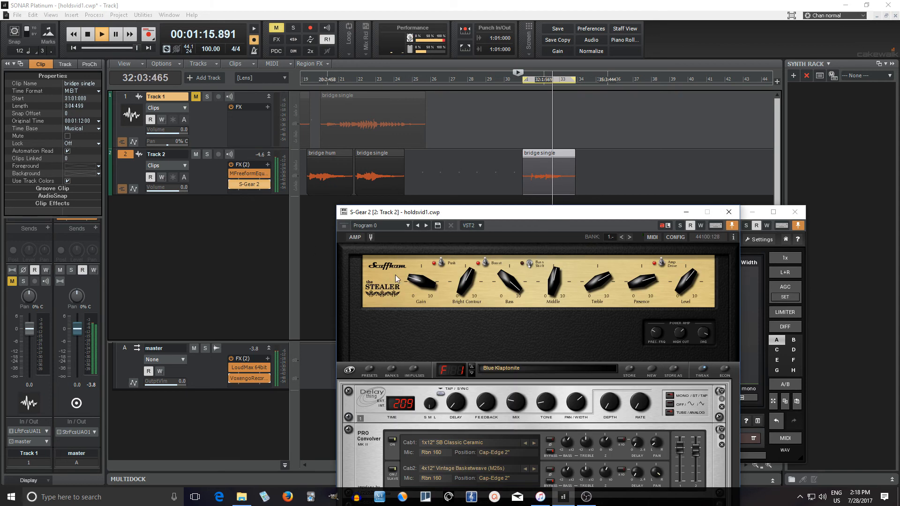
left_click(87, 35)
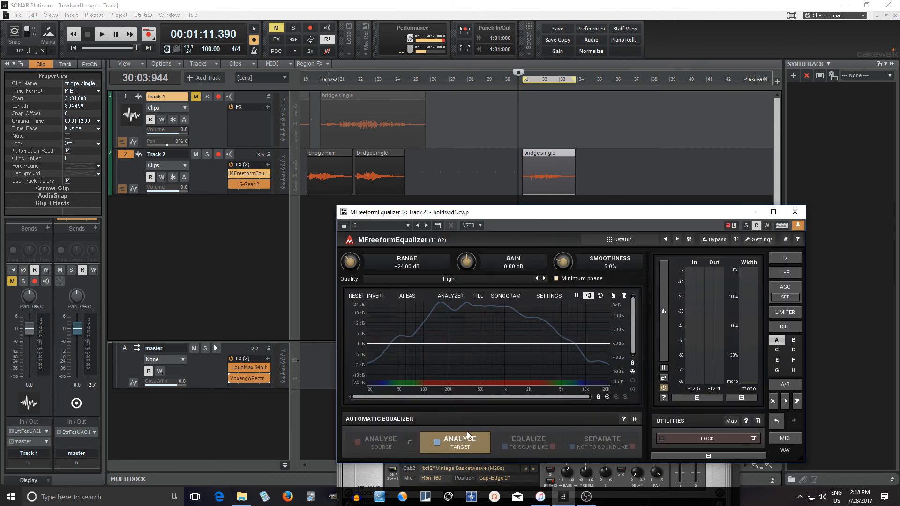
Load a saved source analysis, equalize to the target, and lower Range to +15.05 dB
left_click(459, 443)
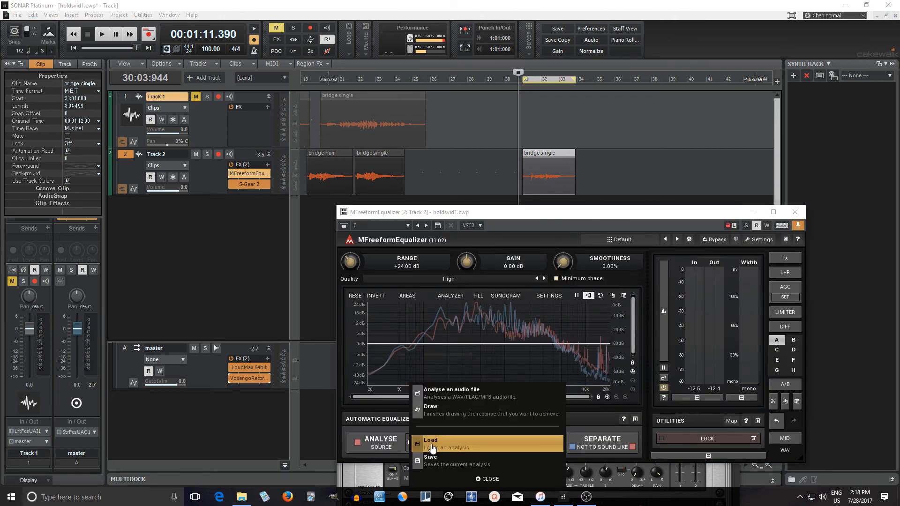
left_click(430, 443)
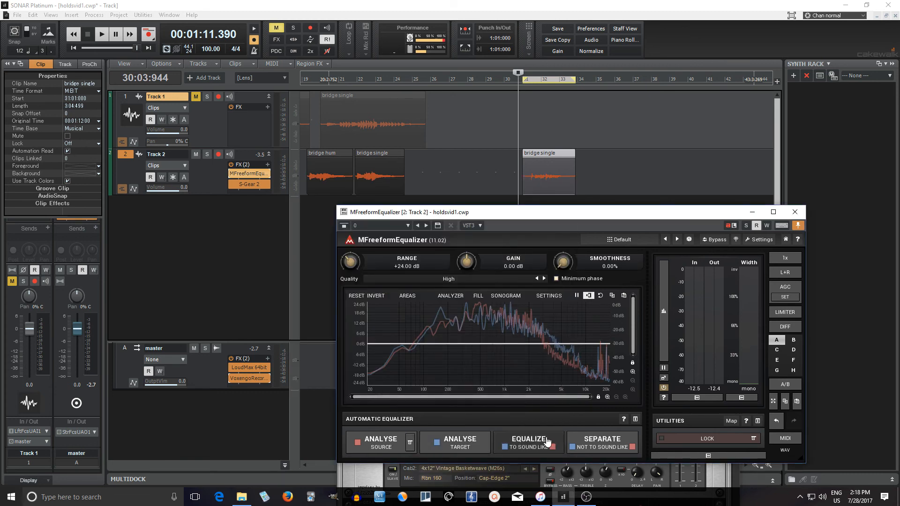
left_click(528, 441)
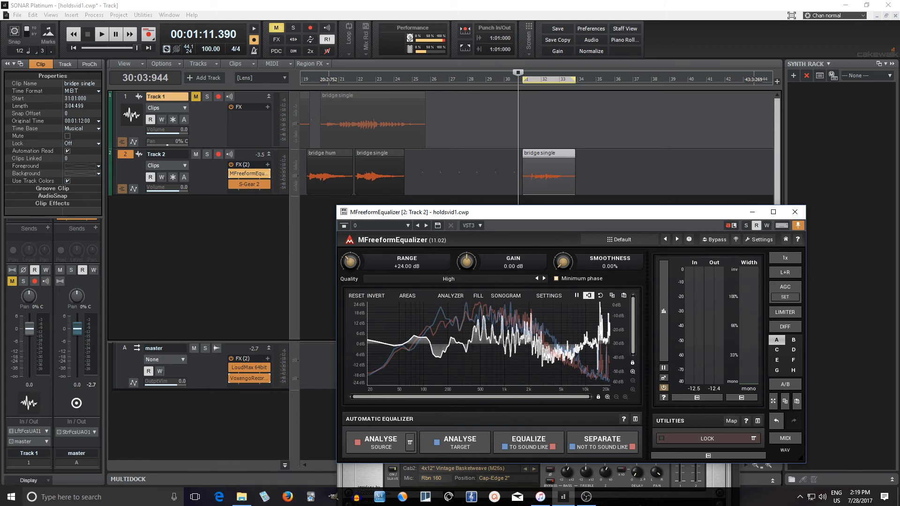
left_click_drag(350, 262, 349, 276)
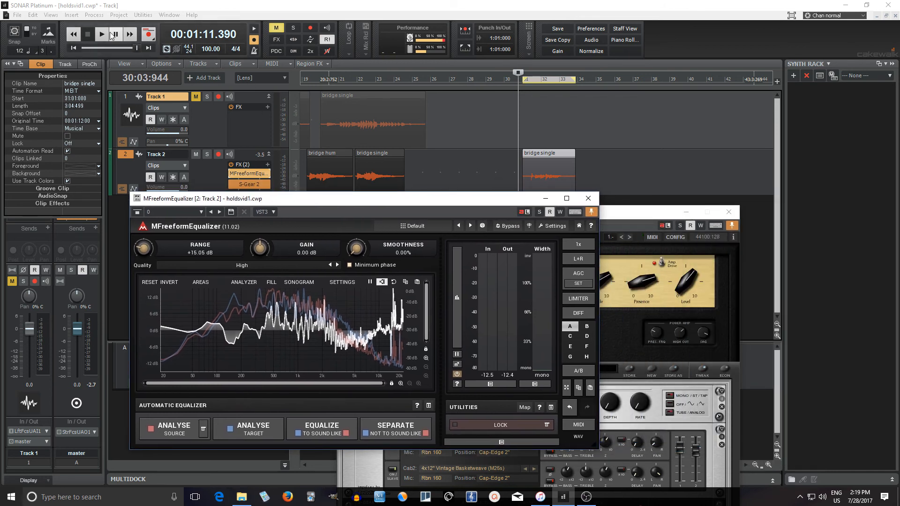
Audition the matched clip, set output Gain to +1.15 dB, and bring S-Gear 2 forward
left_click(103, 35)
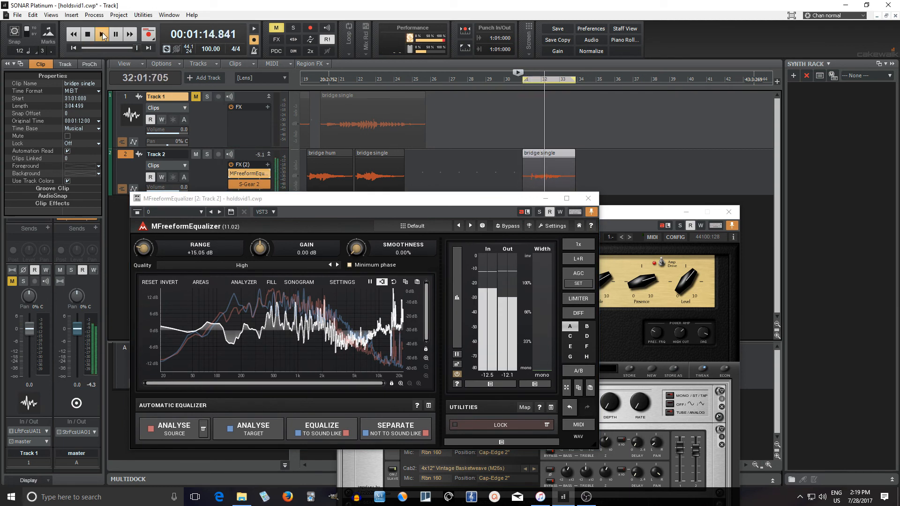
left_click(99, 35)
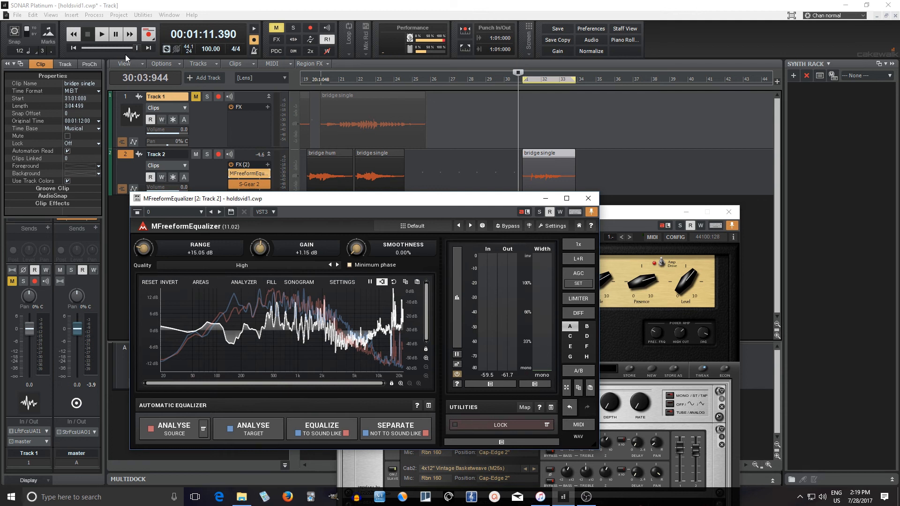
left_click(101, 36)
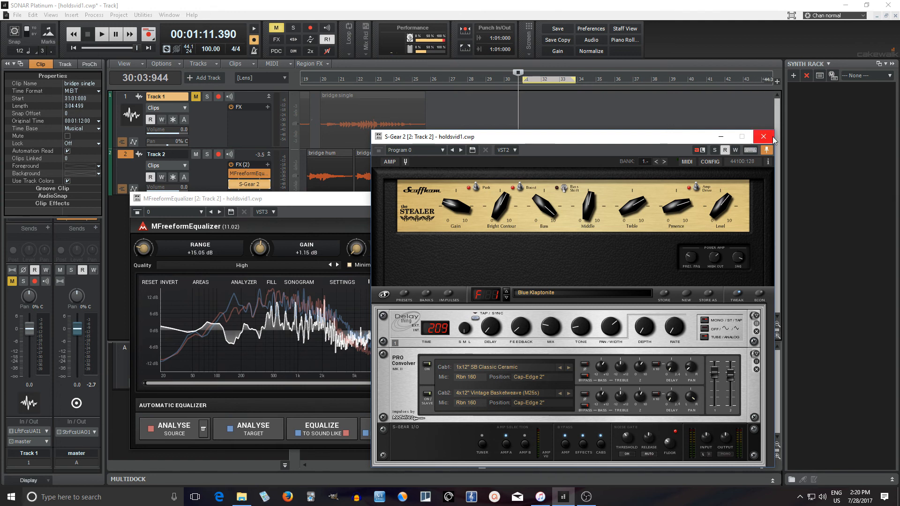
Close S-Gear 2, raise Range to +18.71 dB, and compare playback with the EQ bypassed
left_click(763, 137)
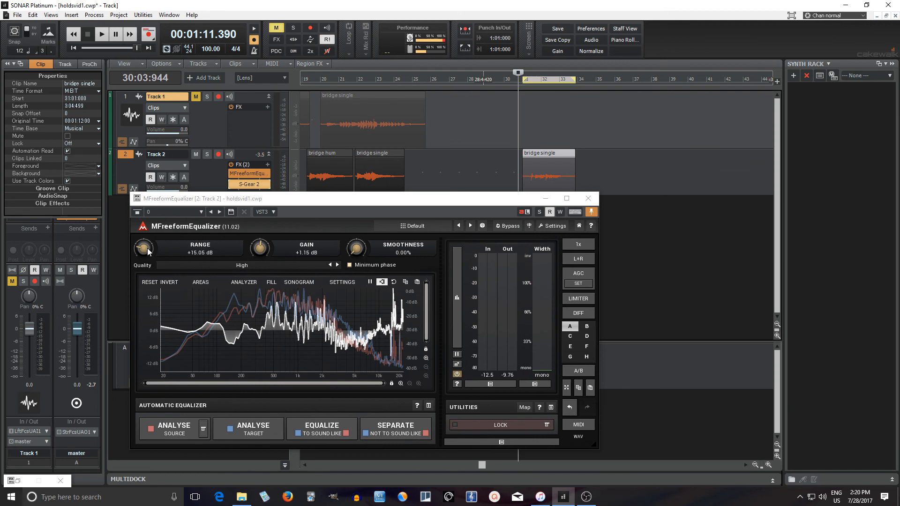
left_click_drag(143, 248, 143, 235)
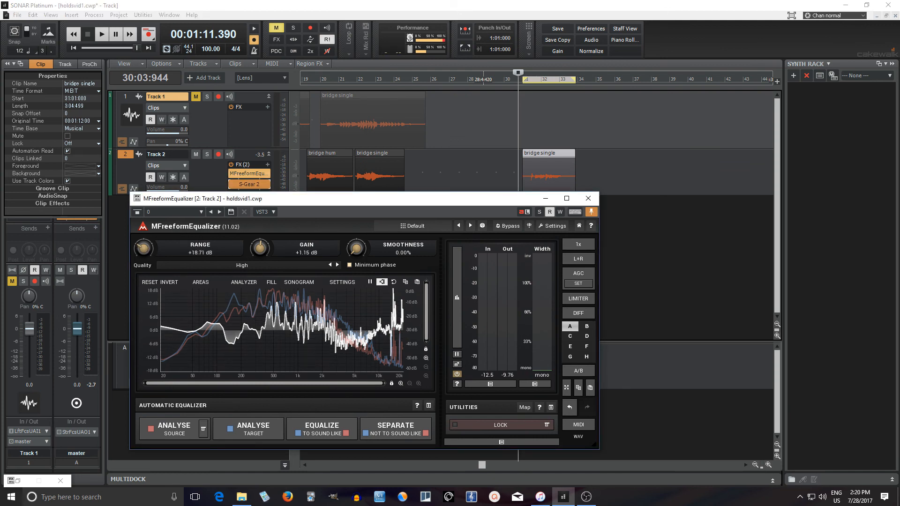
left_click(99, 36)
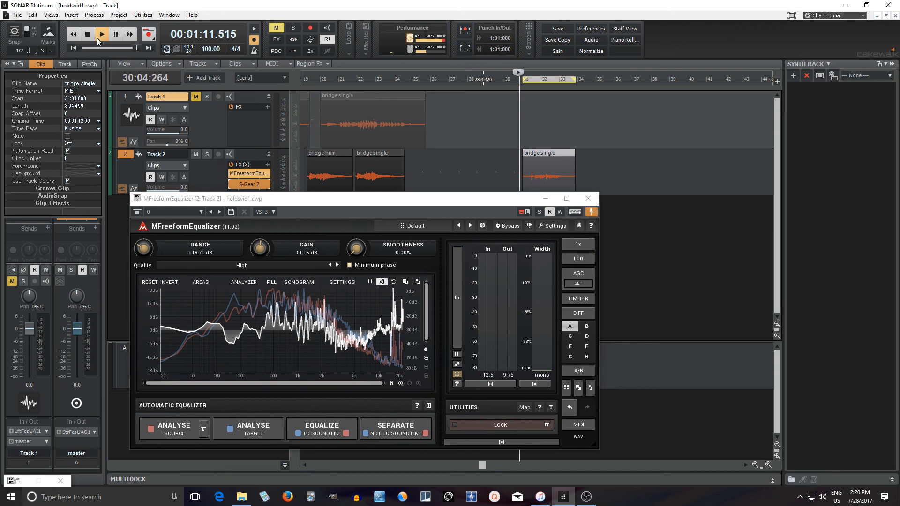
left_click(99, 36)
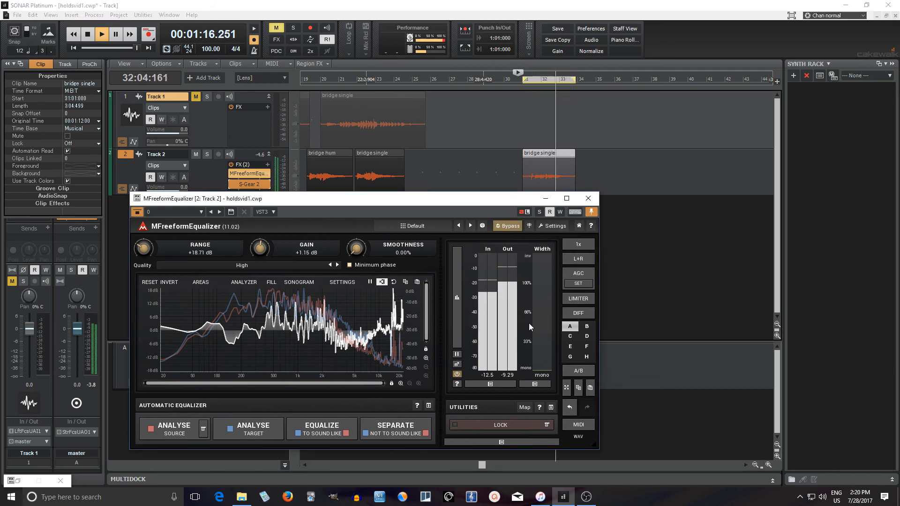
left_click(87, 36)
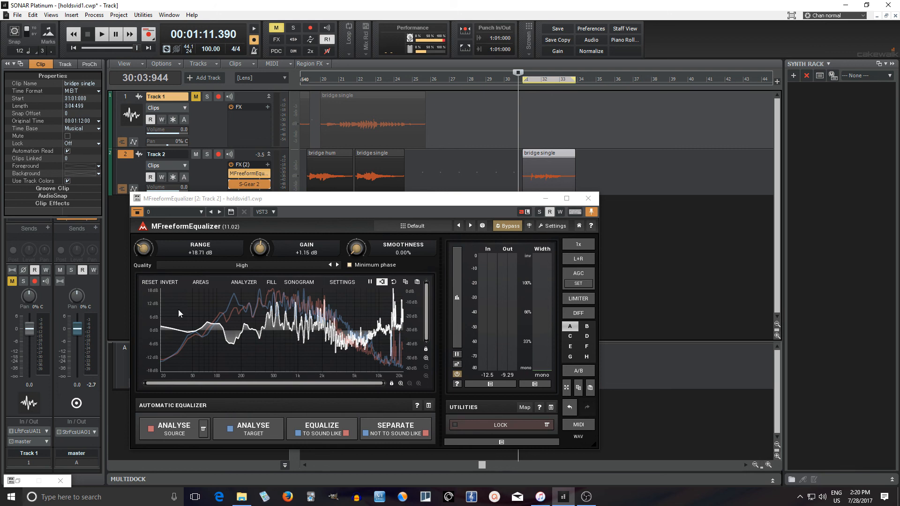
mouse_move(324, 326)
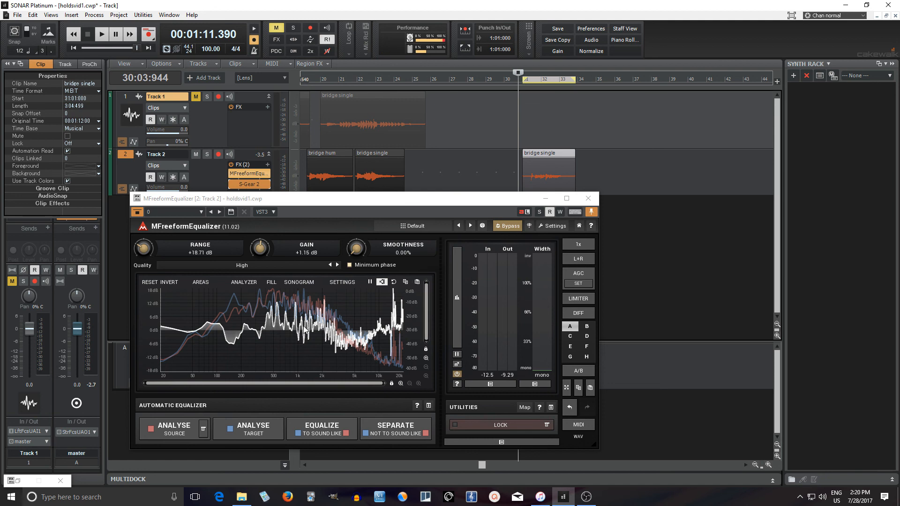
mouse_move(180, 269)
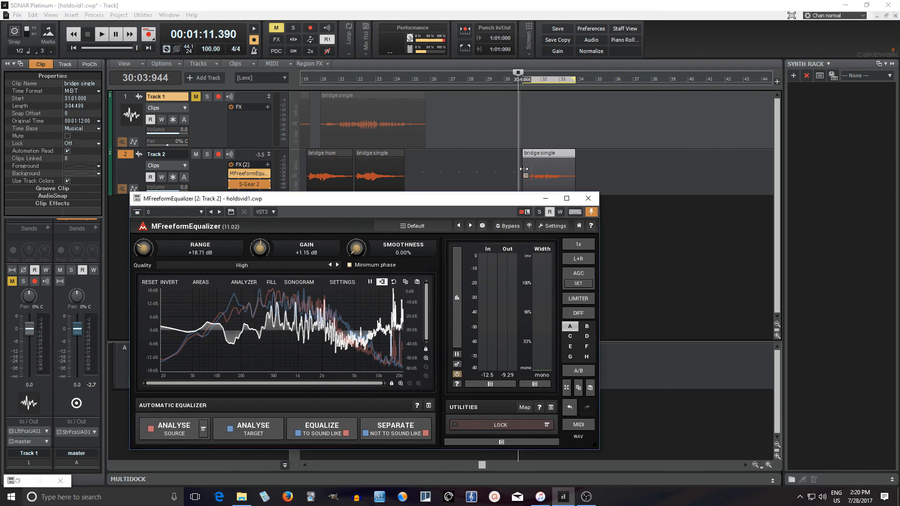
While the clip plays, raise the Range knob to +19.90 dB, then stop
left_click(101, 35)
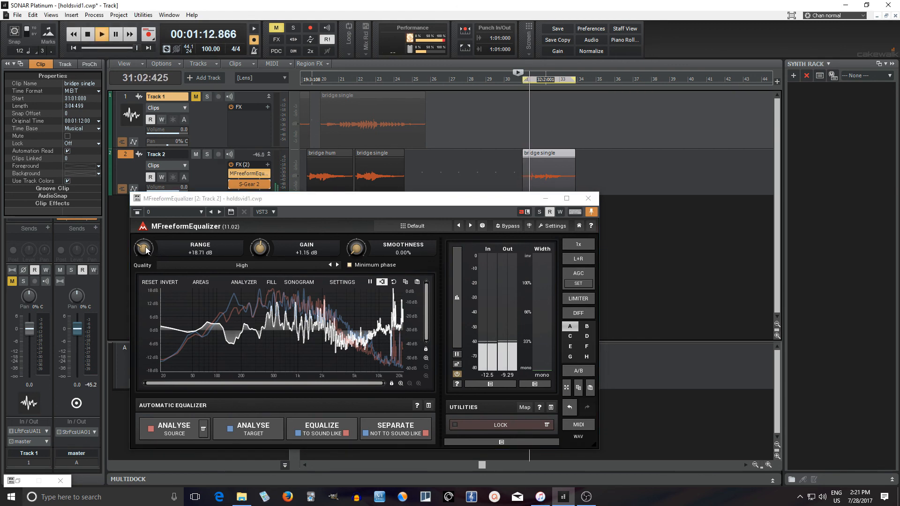
left_click_drag(143, 248, 144, 264)
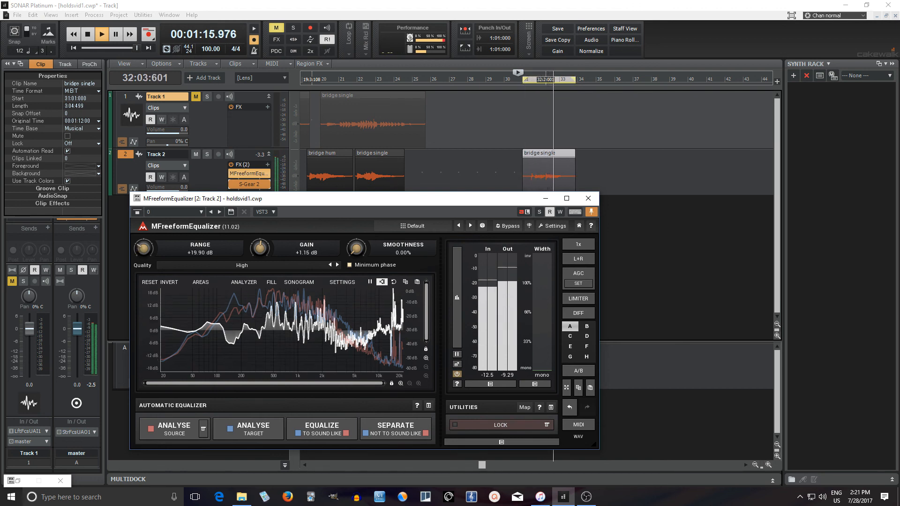
left_click(588, 198)
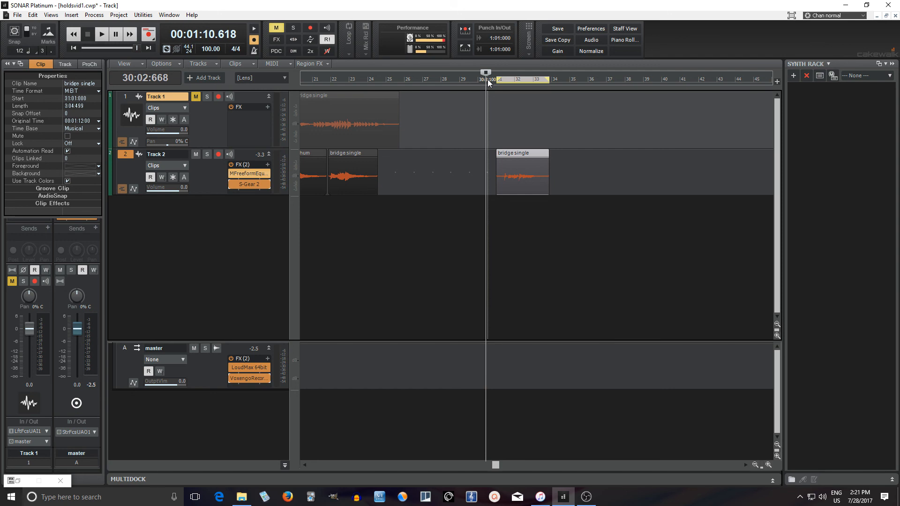
mouse_move(492, 79)
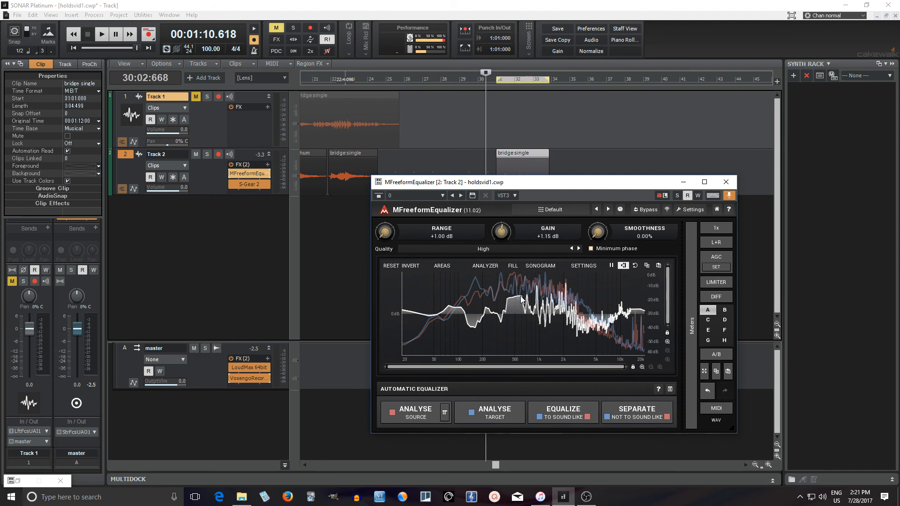
mouse_move(536, 293)
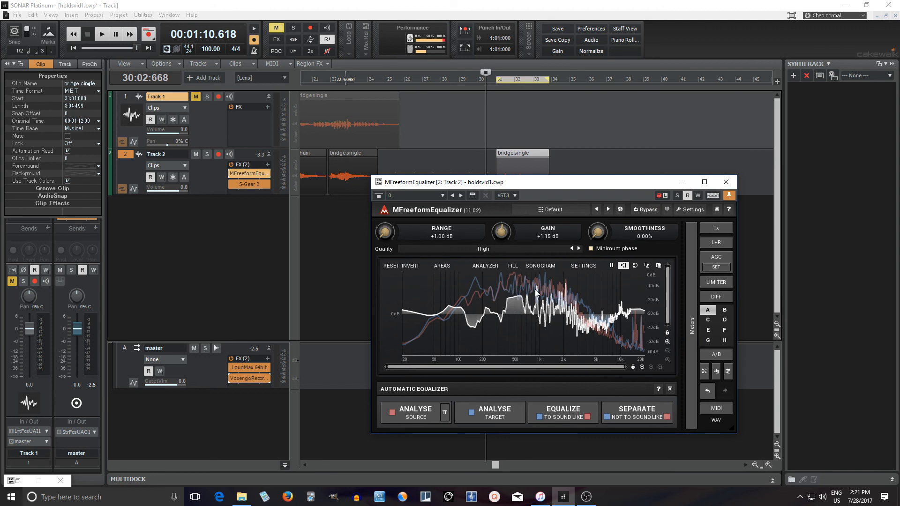